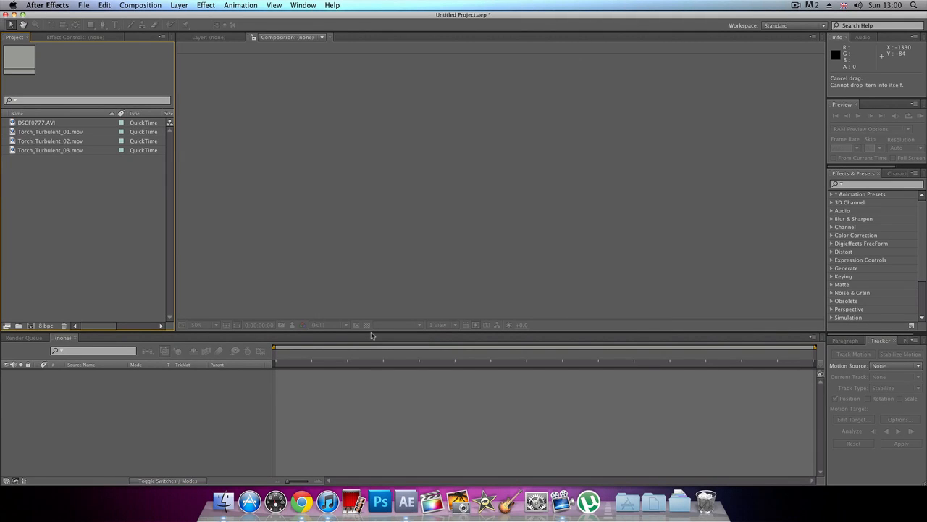
mouse_move(386, 364)
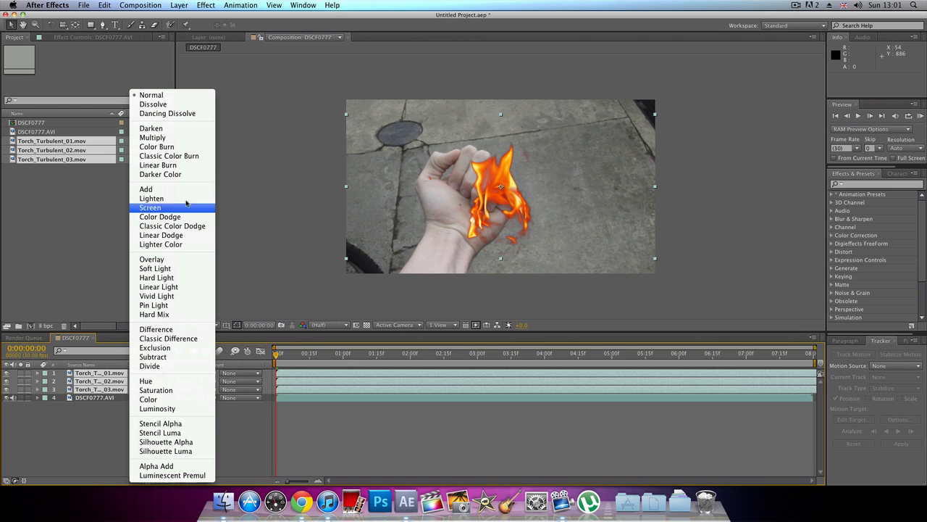
- Set the three Torch_Turbulent flame layers' blending mode to Screen
left_click(149, 207)
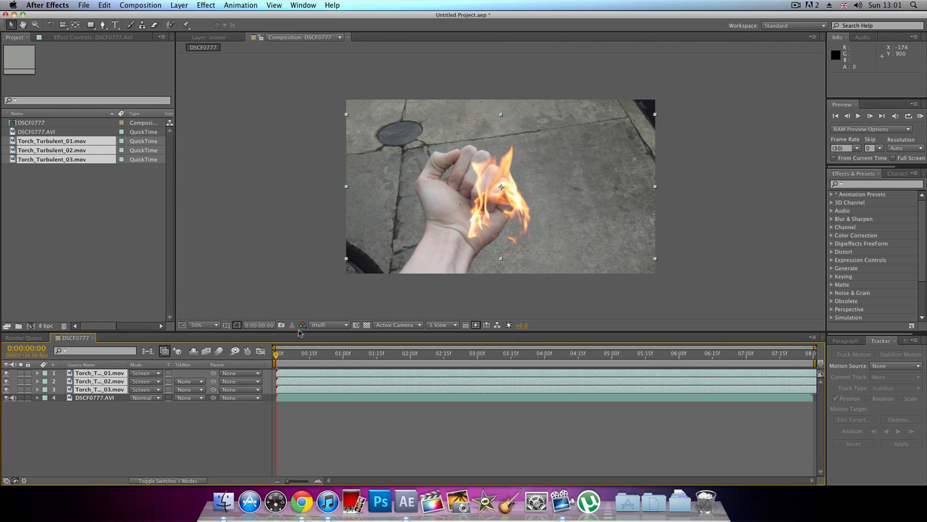
mouse_move(275, 351)
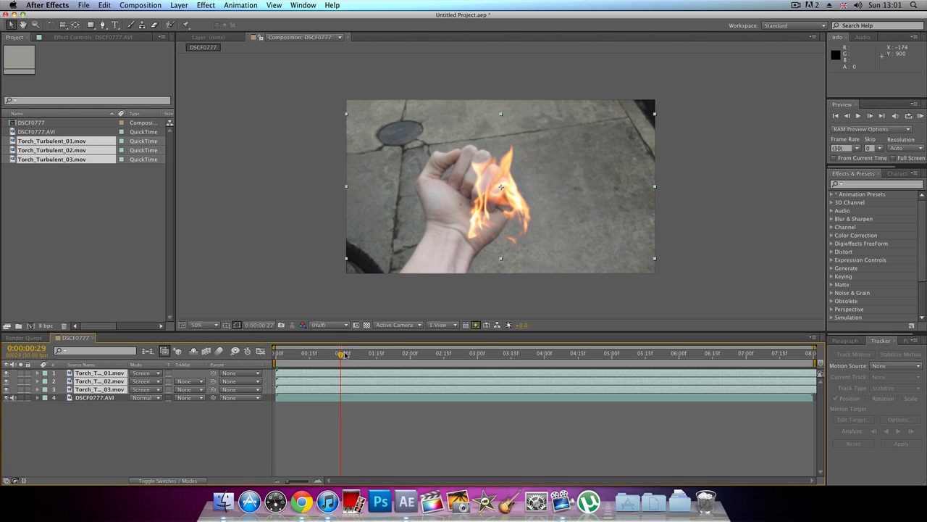
- Keyframe the three flame layers' Opacity from 0% at 1:24 to 100% shortly after
left_click_drag(342, 354, 384, 353)
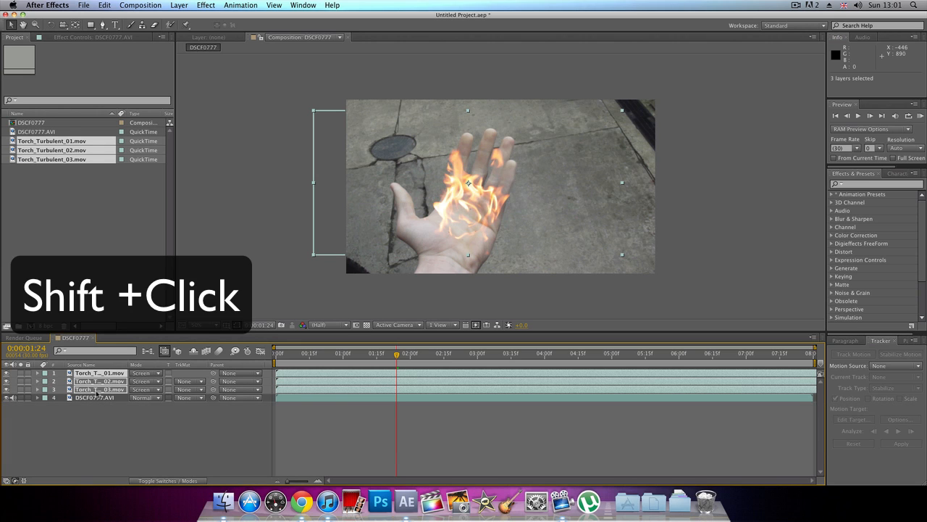
left_click(101, 415)
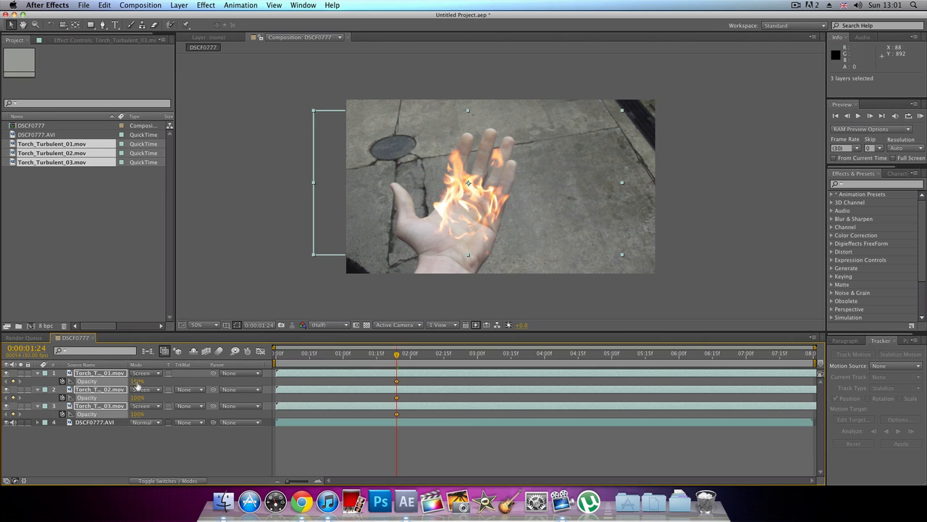
double_click(138, 381)
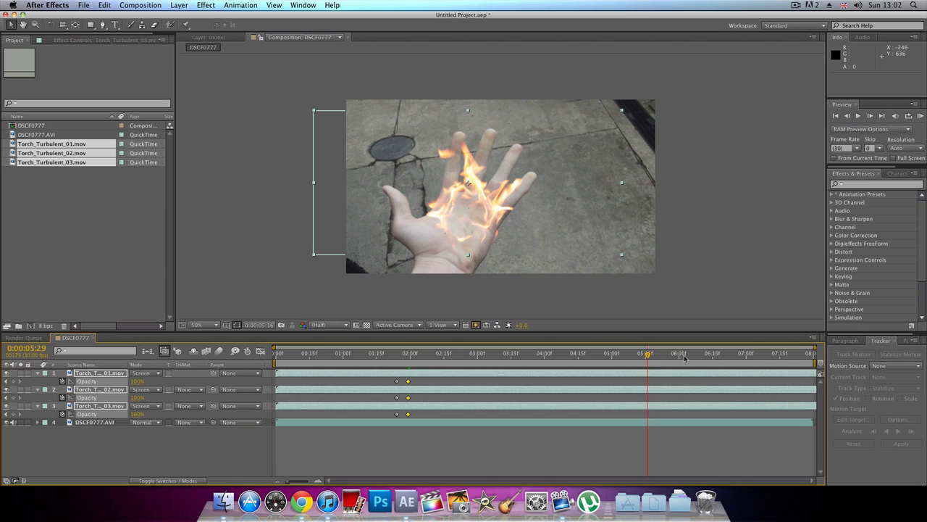
left_click(753, 355)
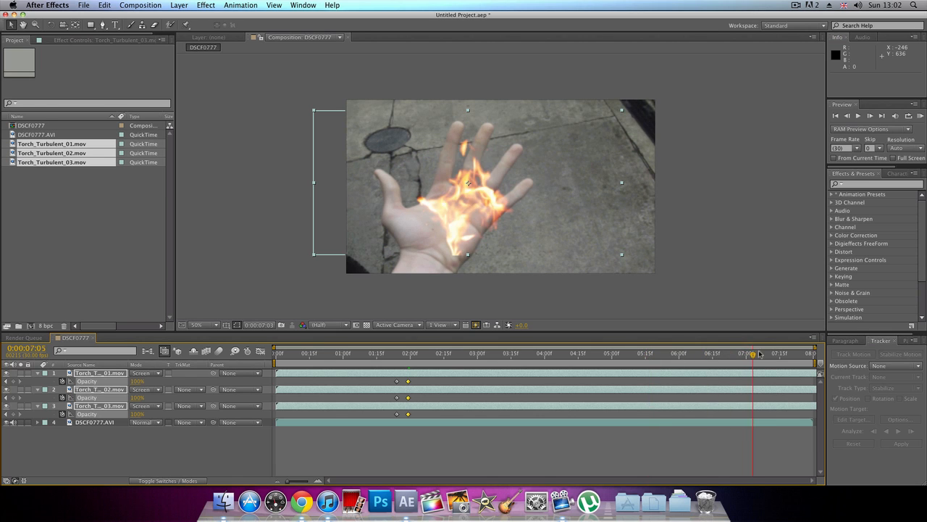
left_click(782, 353)
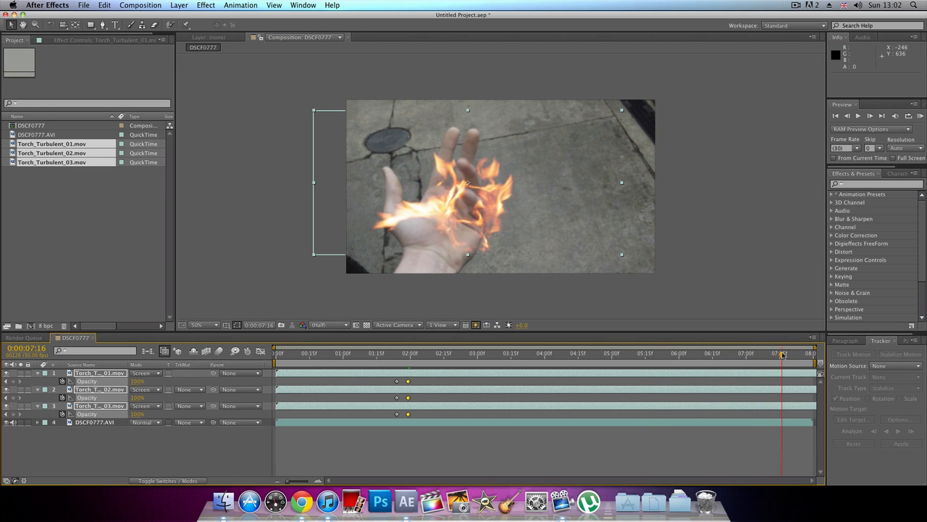
left_click_drag(783, 353, 773, 354)
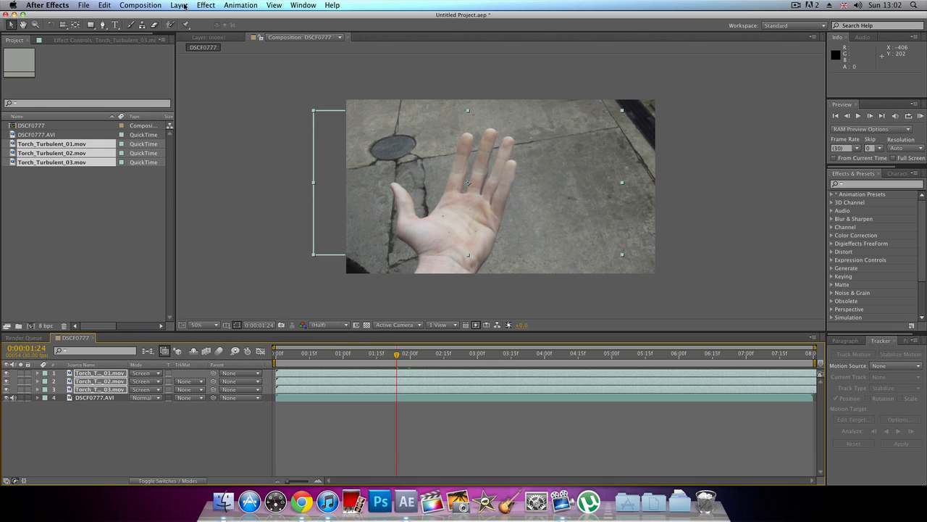
mouse_move(428, 232)
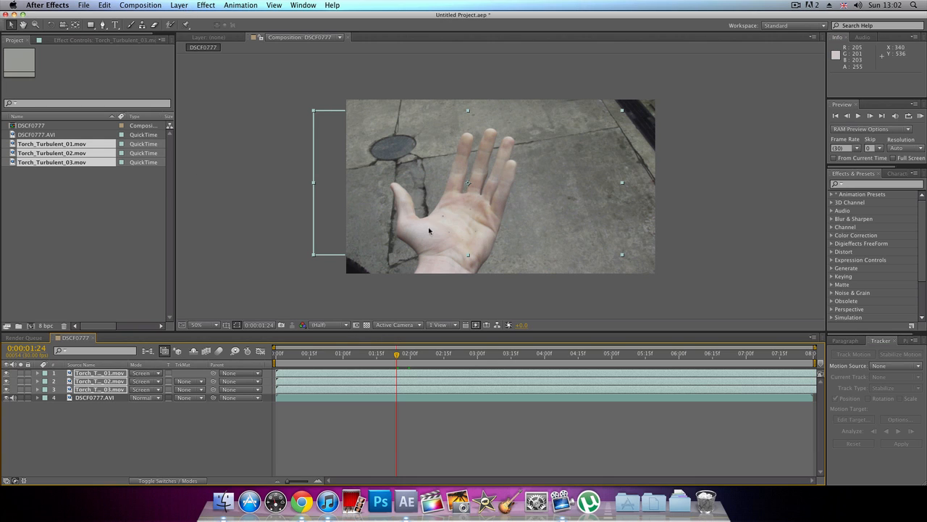
mouse_move(458, 211)
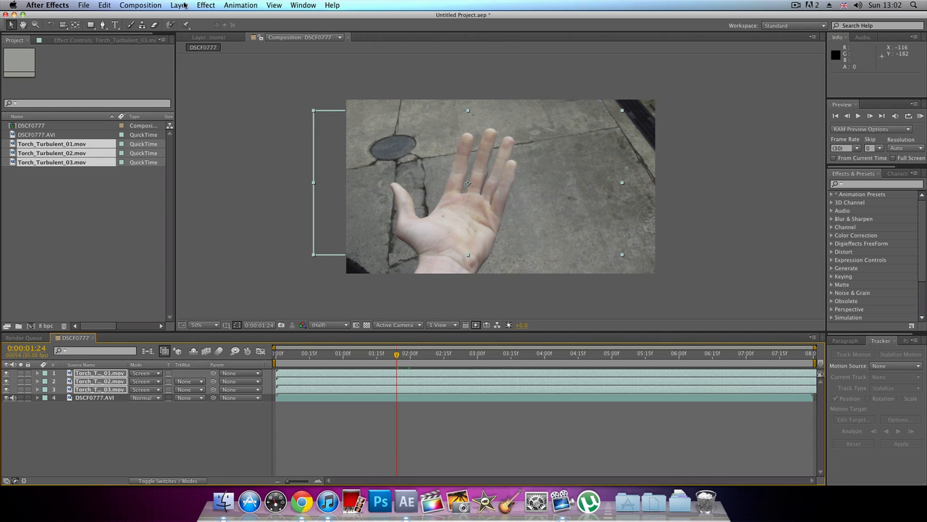
- Create Orange Solid 1 via Layer > New > Solid, keeping the orange colour
left_click(178, 5)
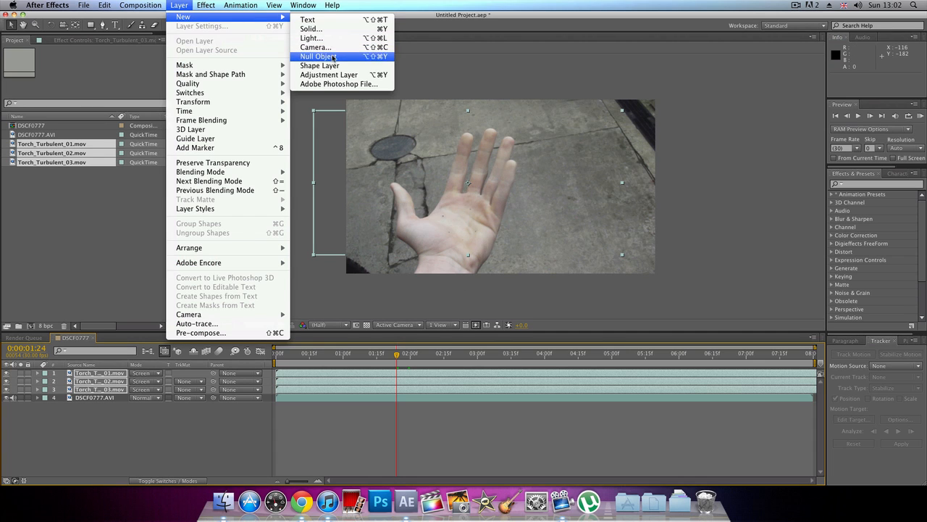
mouse_move(311, 42)
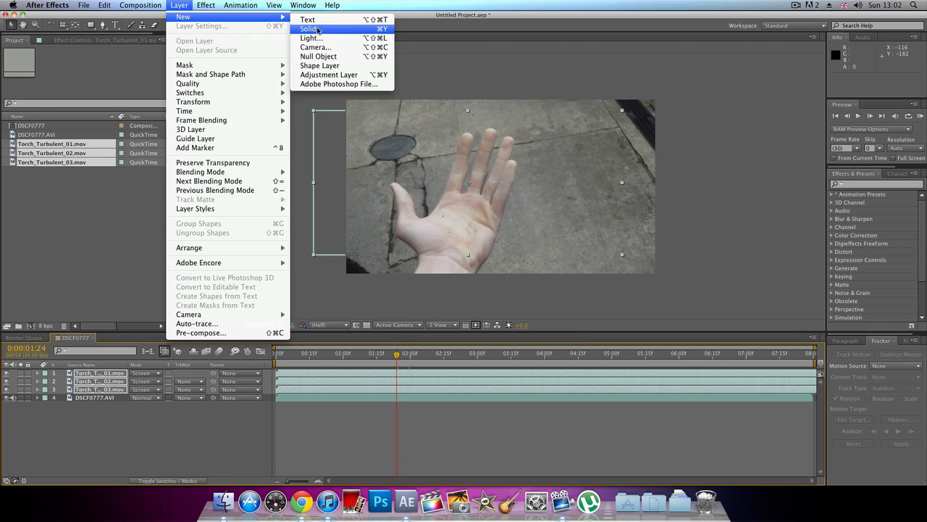
left_click(307, 28)
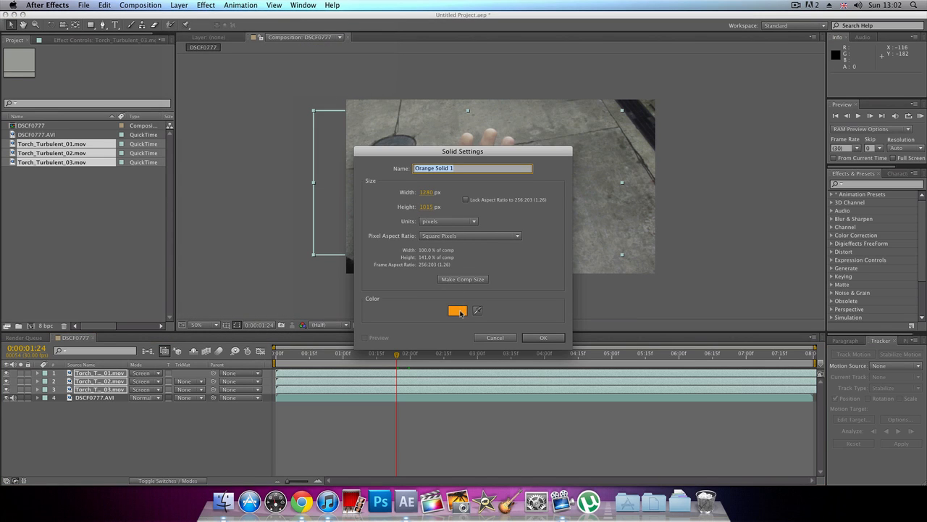
left_click(450, 311)
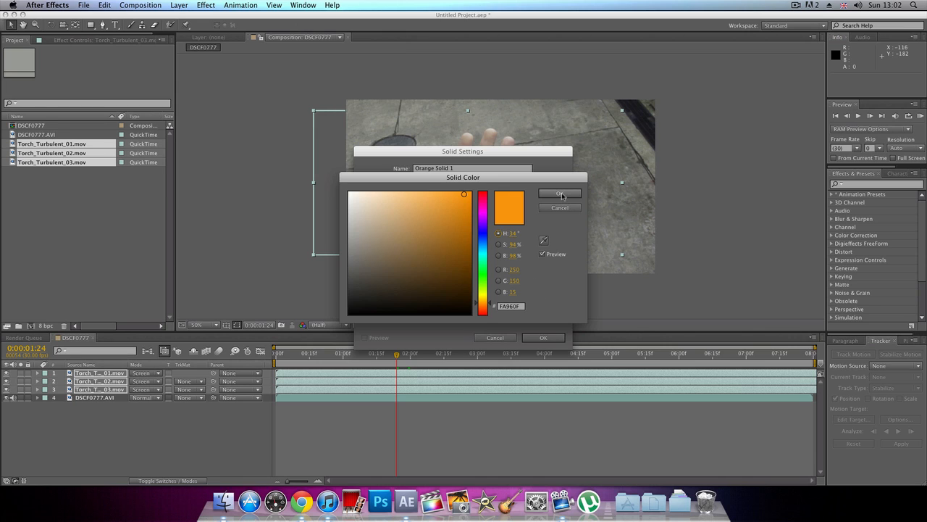
left_click(559, 193)
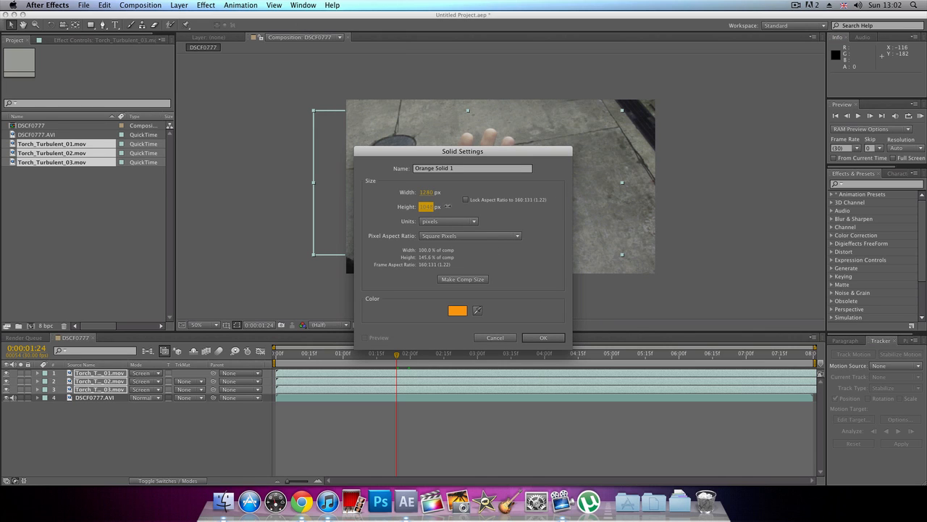
left_click(544, 336)
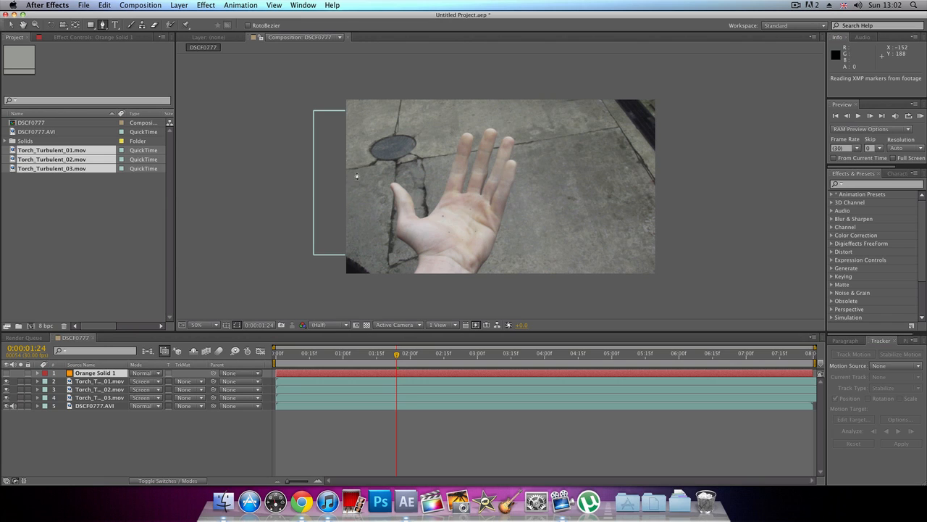
mouse_move(147, 414)
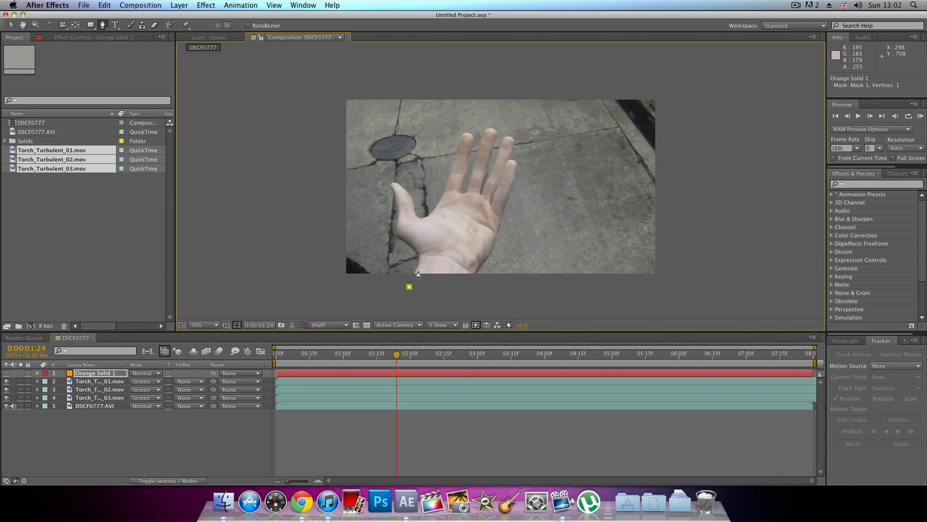
- Draw a closed Pen mask on Orange Solid 1 tracing around the palm
left_click(419, 248)
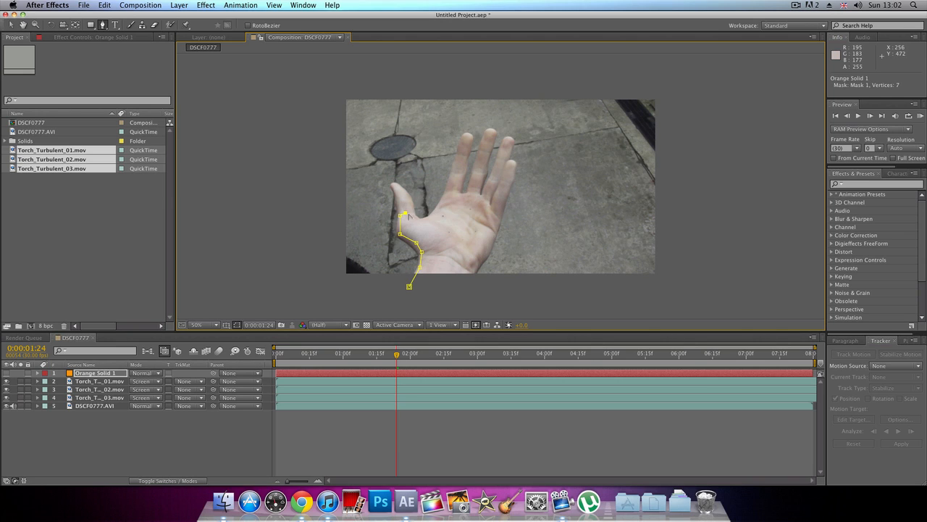
left_click(428, 216)
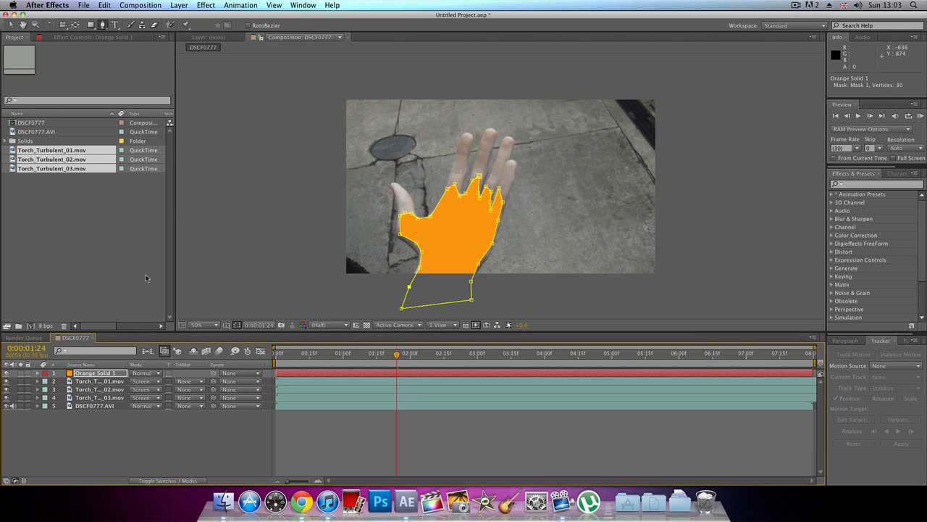
mouse_move(96, 253)
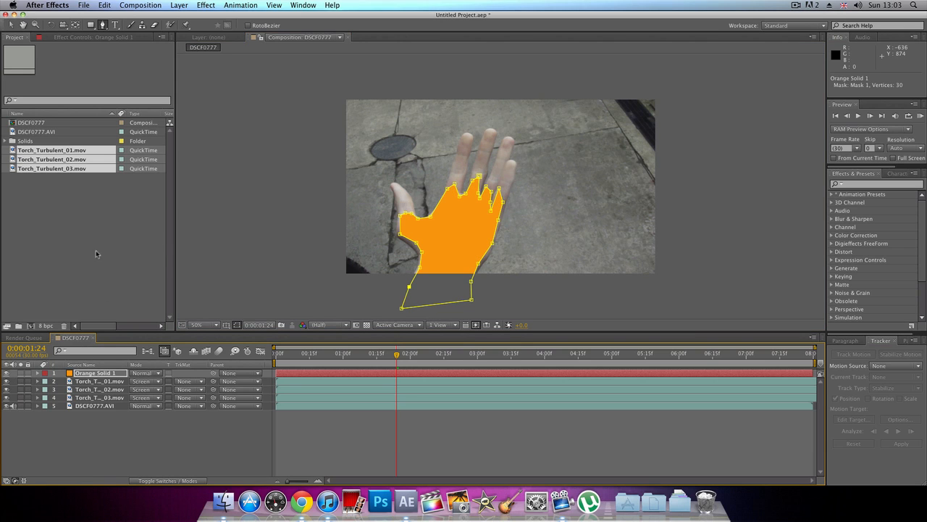
left_click(94, 373)
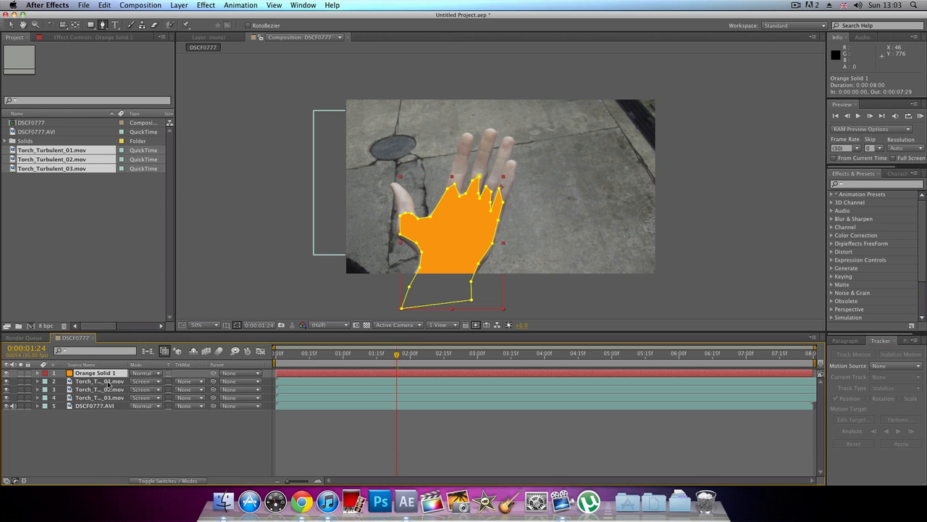
- Feather the orange hand mask, lower its opacity, and set Orange Solid 1 to Add
left_click(38, 372)
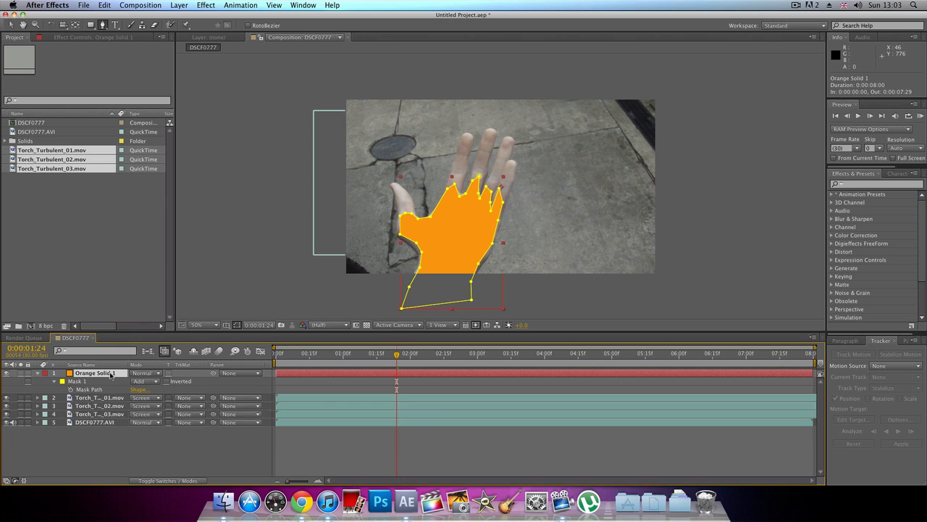
left_click(64, 381)
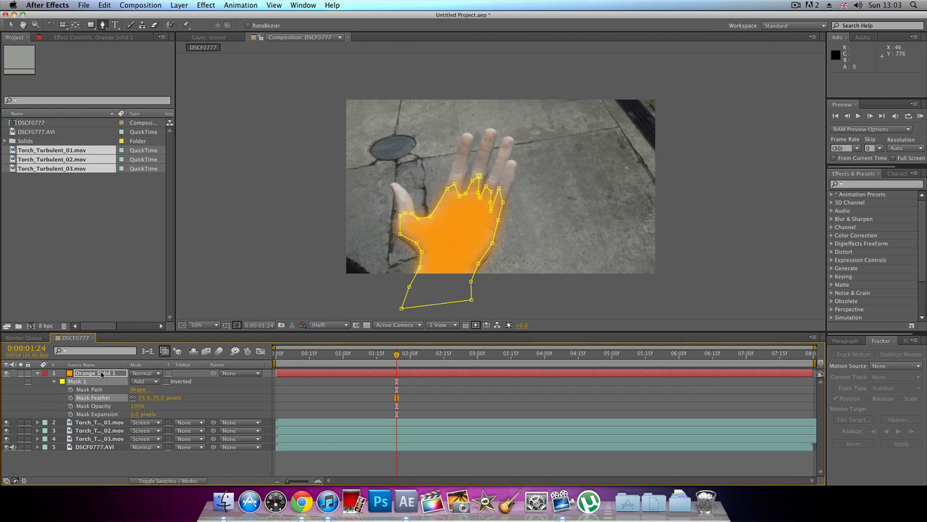
left_click(91, 373)
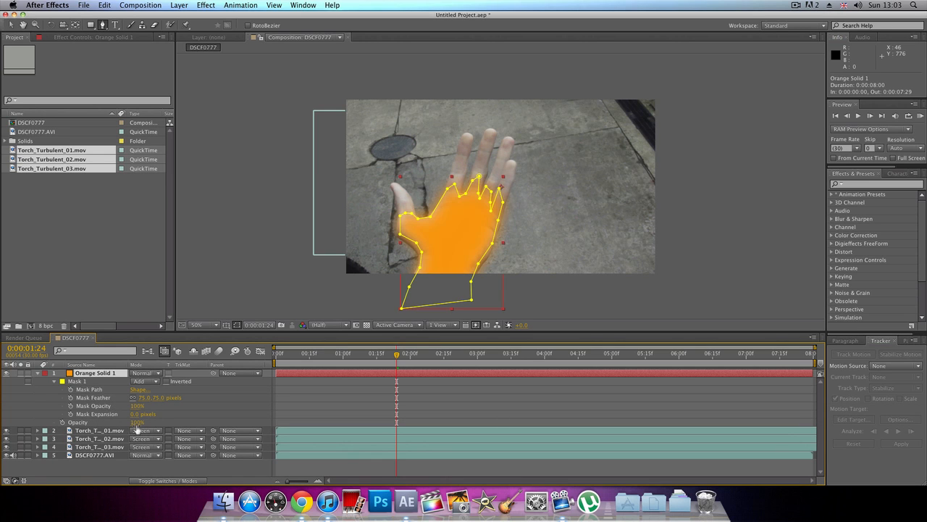
left_click(142, 422)
type("40")
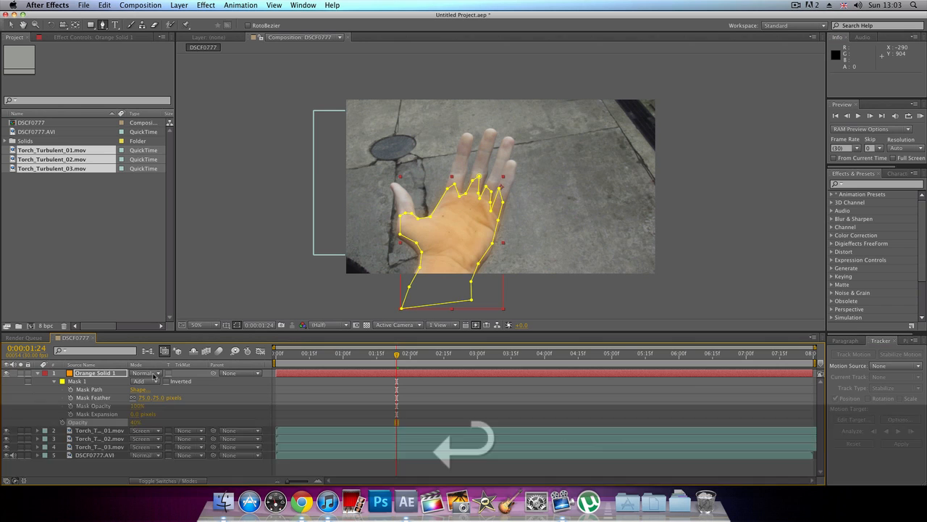
left_click(144, 373)
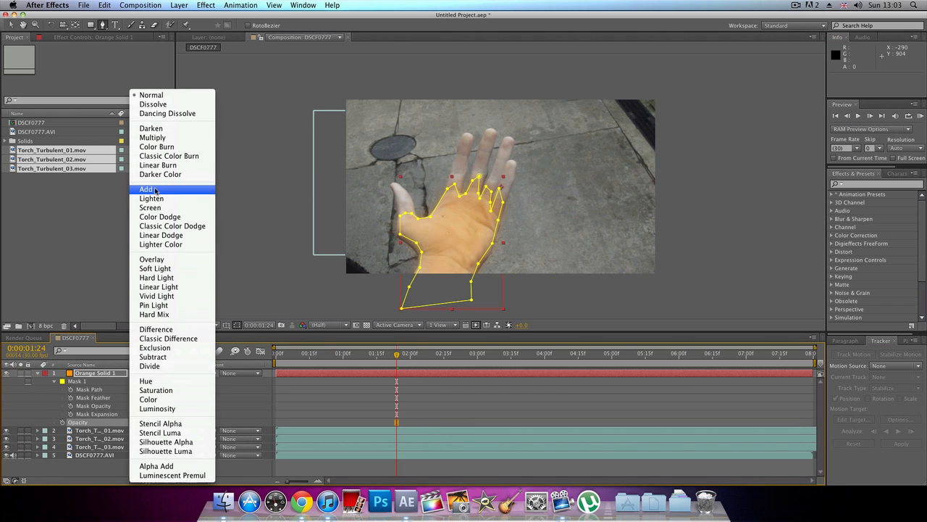
left_click(146, 189)
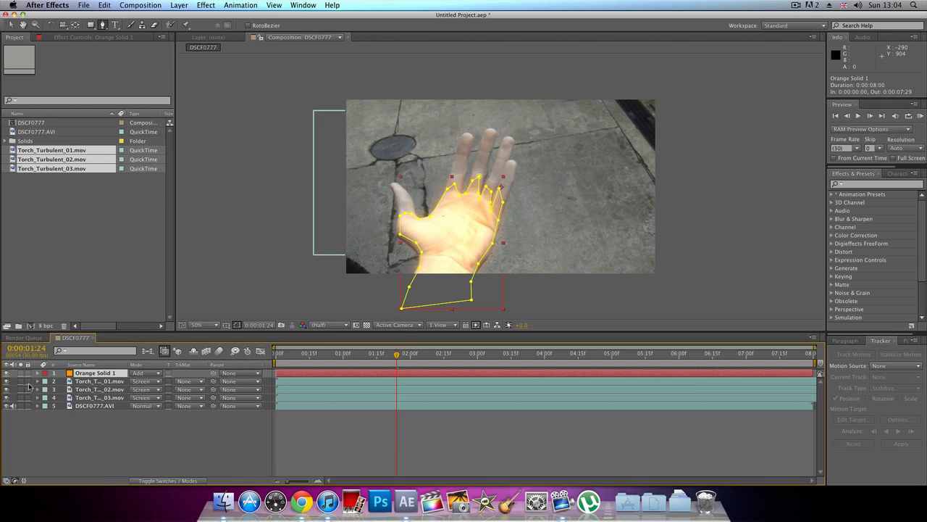
- Add Opacity keyframes to Orange Solid 1 so the glow fades in from 1:24
left_click(37, 381)
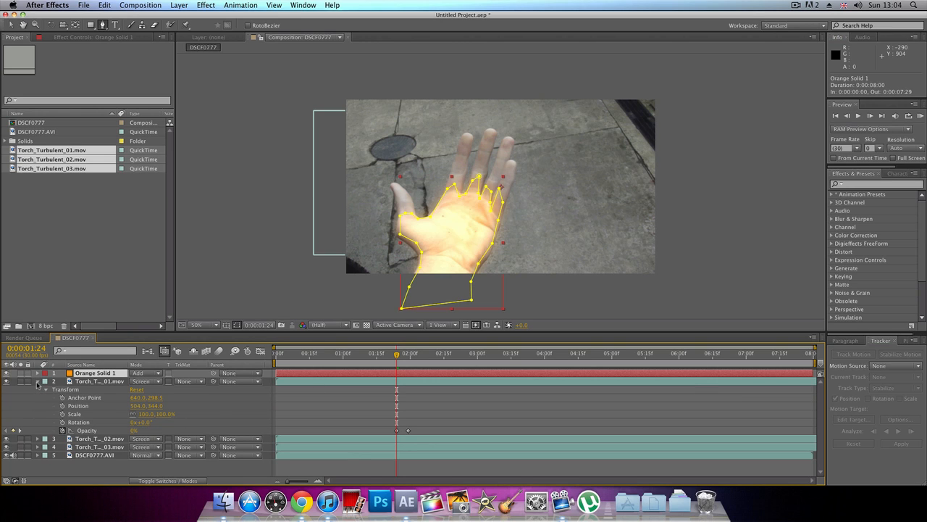
left_click(37, 381)
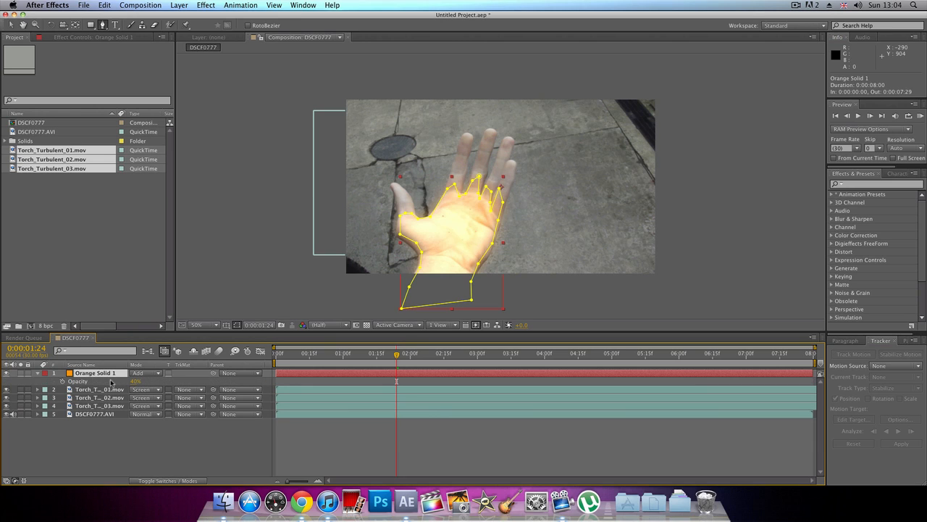
mouse_move(65, 381)
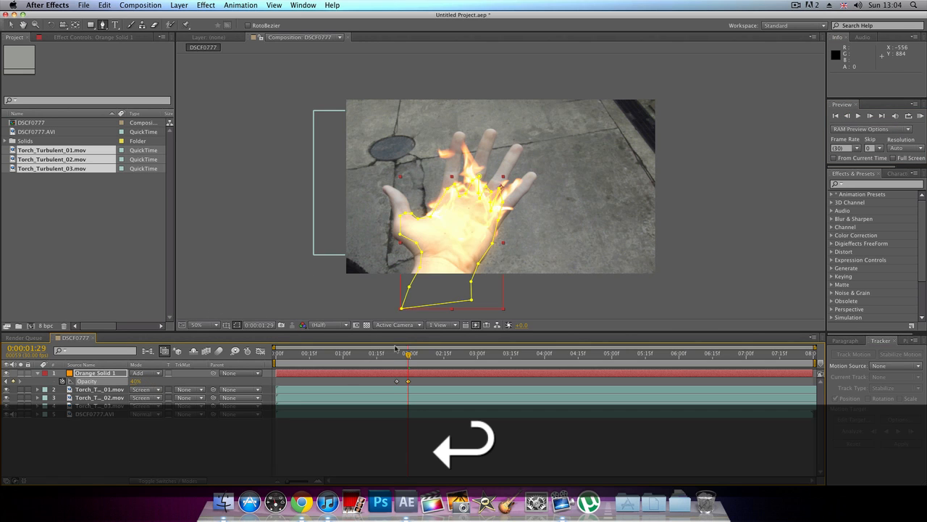
left_click(391, 353)
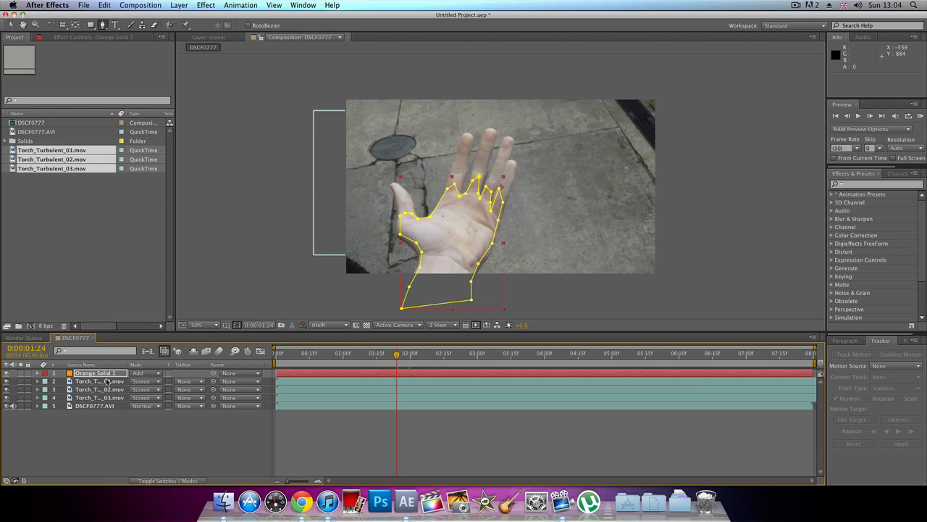
- Drag Orange Solid 1 beneath the Torch layers, undo the accidental delete, and rename it Glow
left_click_drag(94, 372, 94, 397)
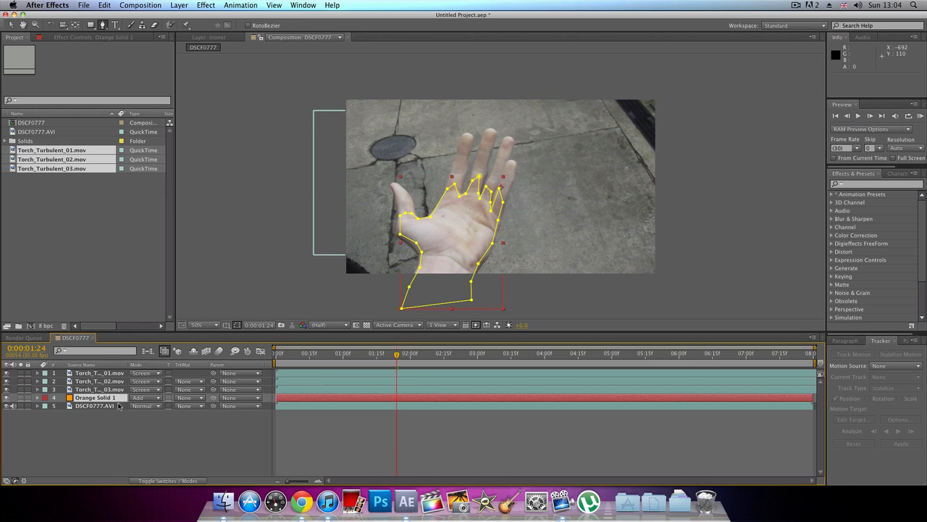
left_click(94, 397)
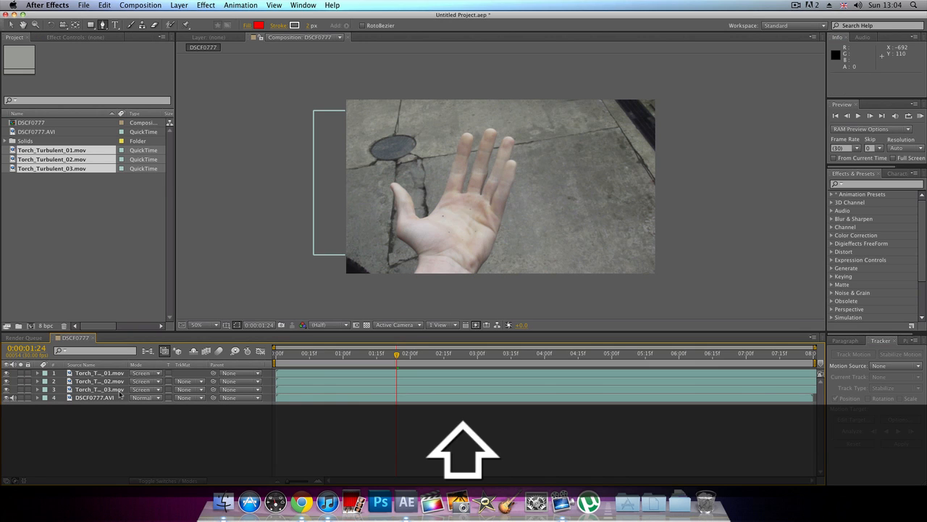
key("cmd+z")
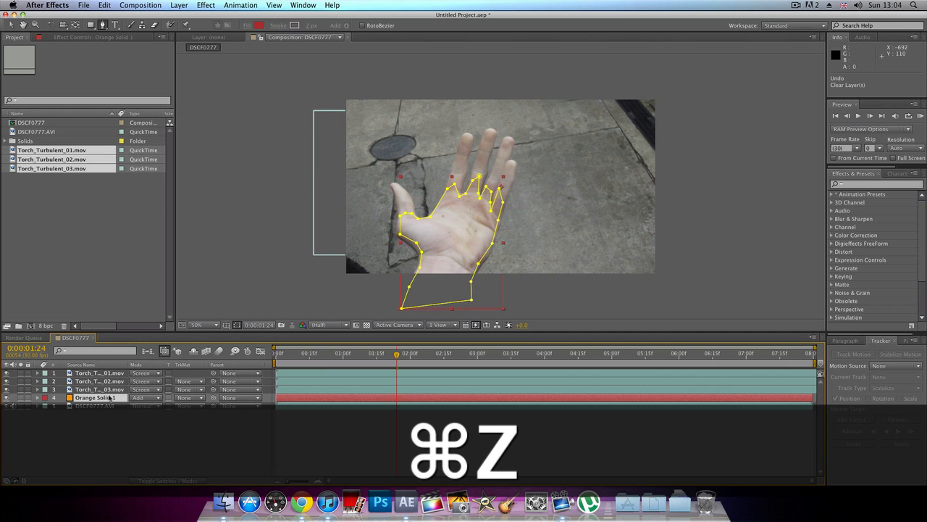
key("cmd+z")
type("Glow")
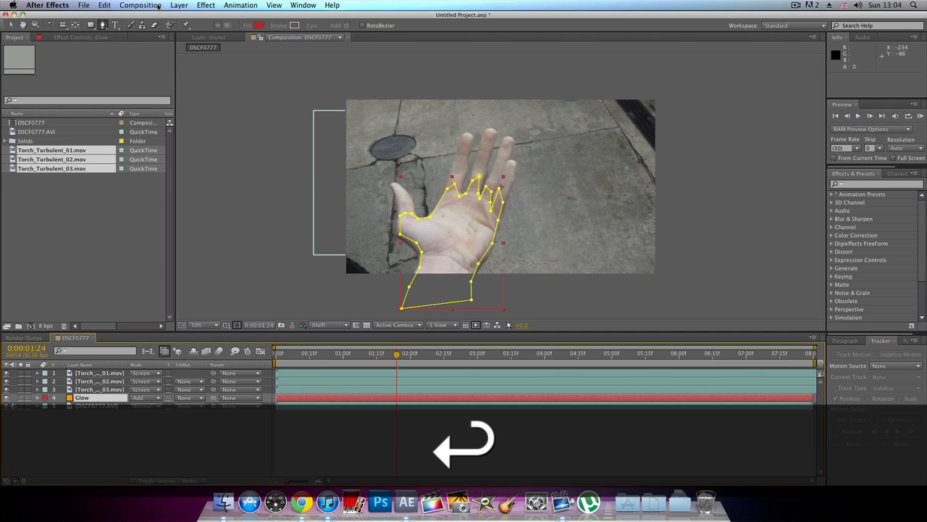
- Add a Null Object layer named Tracker above all other layers
left_click(179, 6)
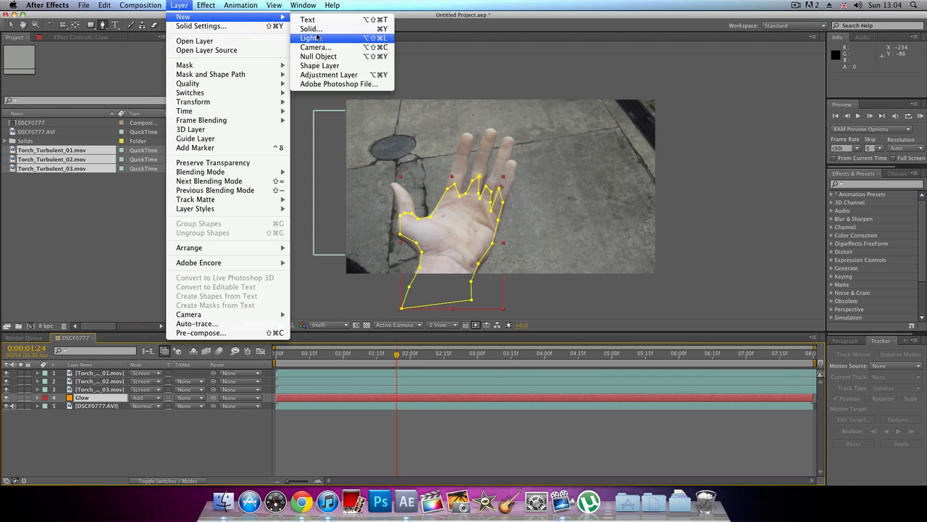
left_click(318, 56)
type("Tracker")
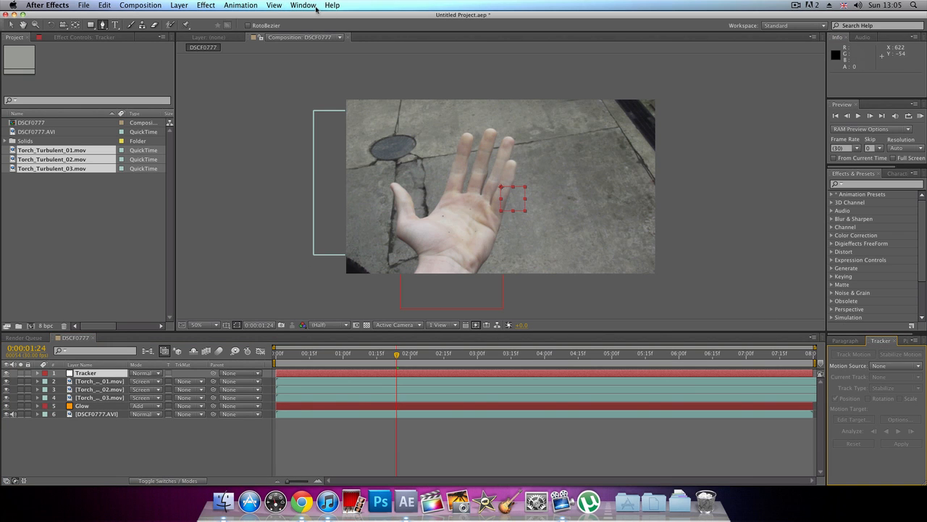
left_click(312, 6)
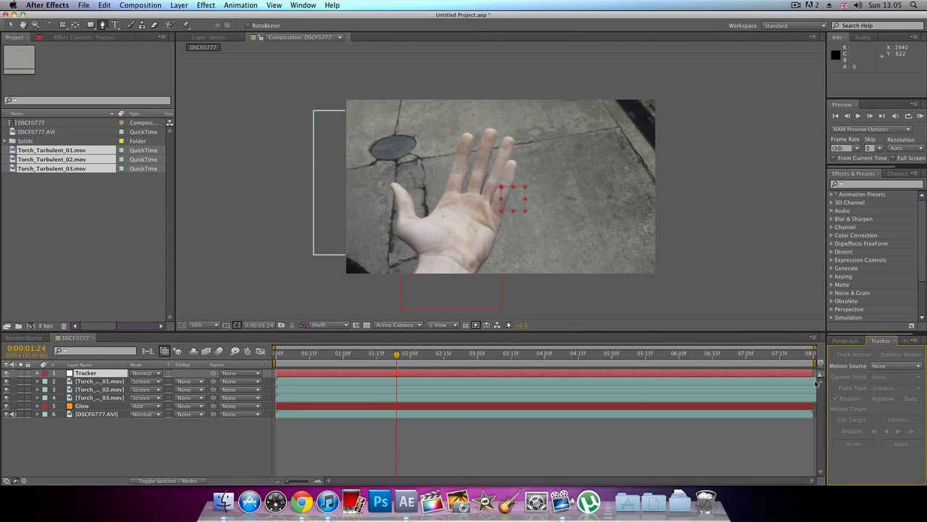
- Start Track Motion on DSCF0777.AVI and place Track Point 1 on the palm centre
left_click(85, 413)
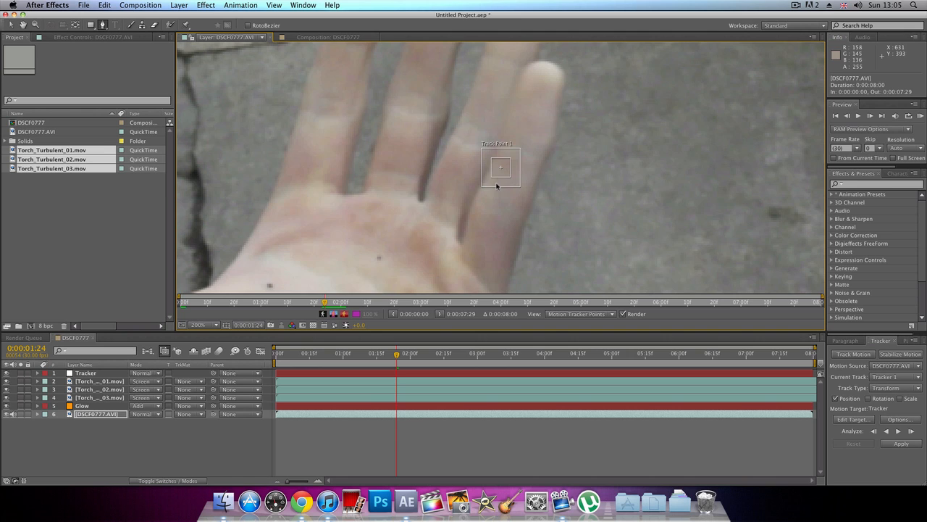
mouse_move(504, 167)
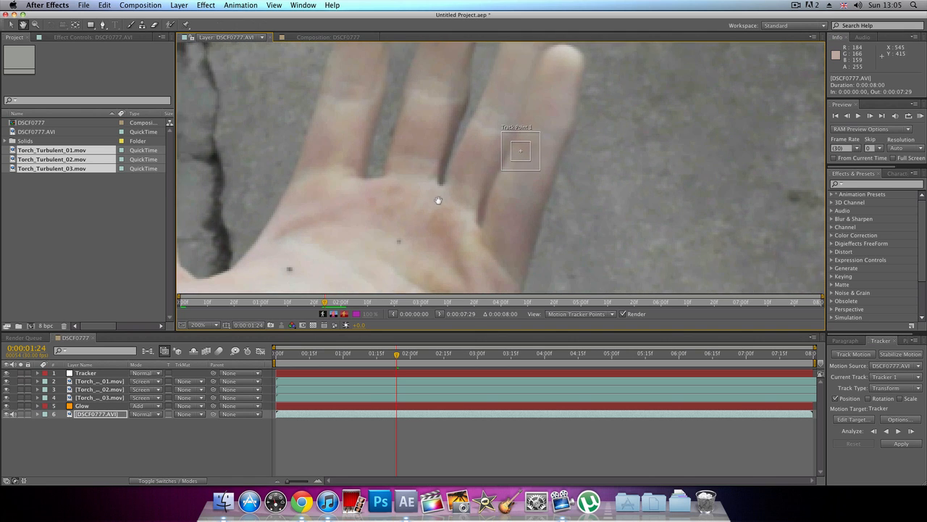
left_click_drag(521, 150, 613, 108)
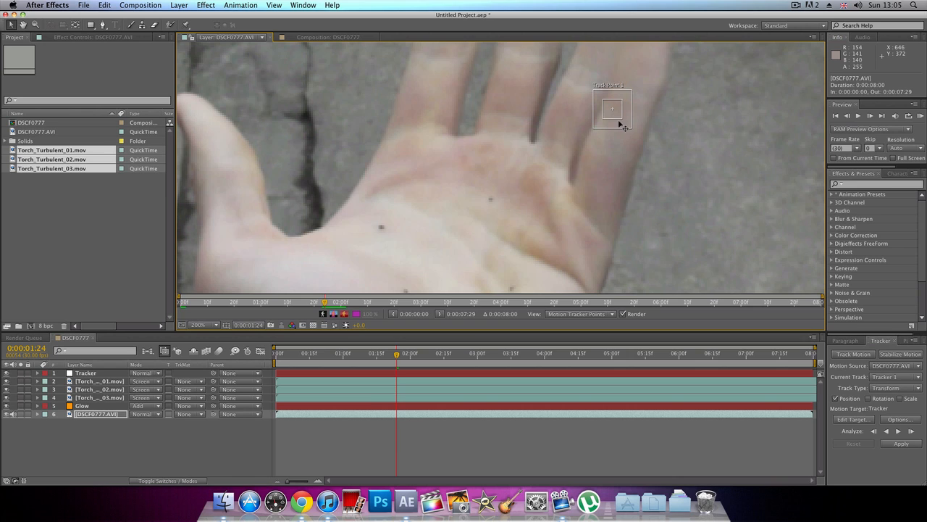
left_click_drag(612, 109, 380, 227)
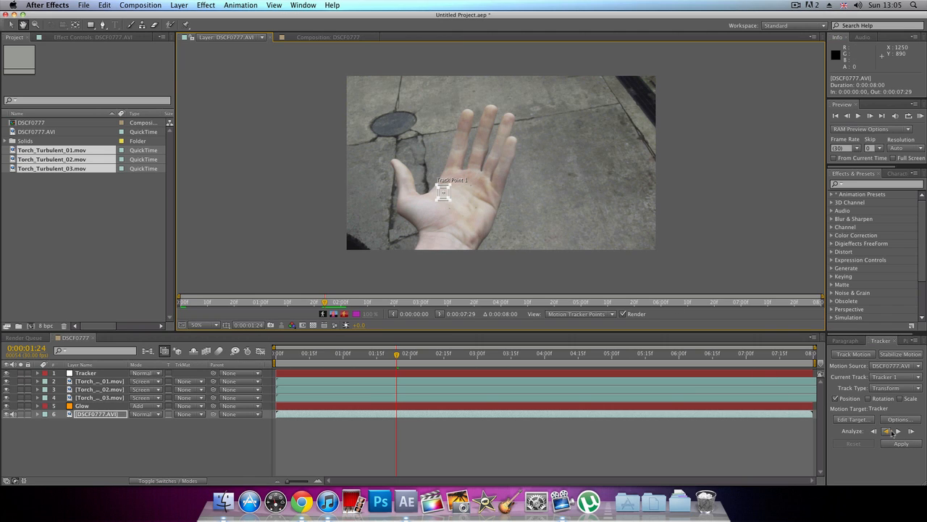
mouse_move(895, 431)
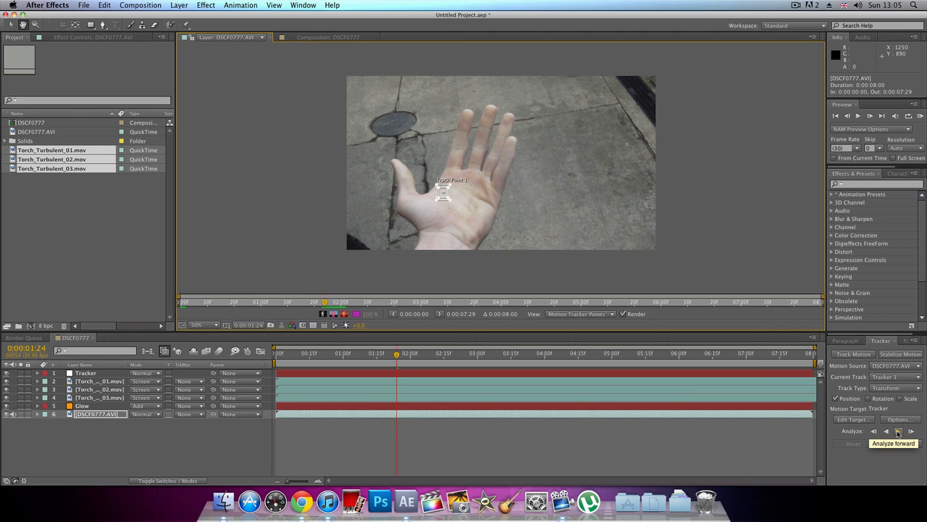
- Run Analyze Forward repeatedly until the palm track reaches the end of the clip
left_click(895, 429)
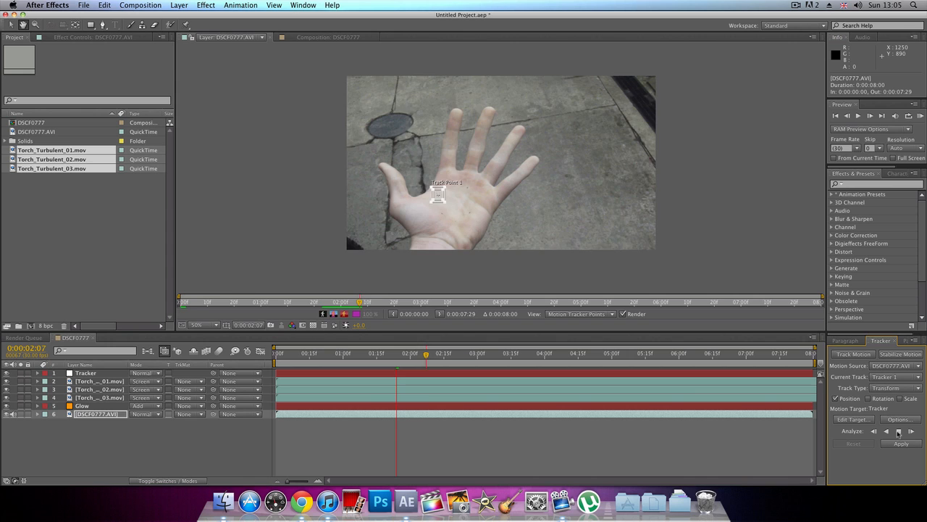
left_click(898, 444)
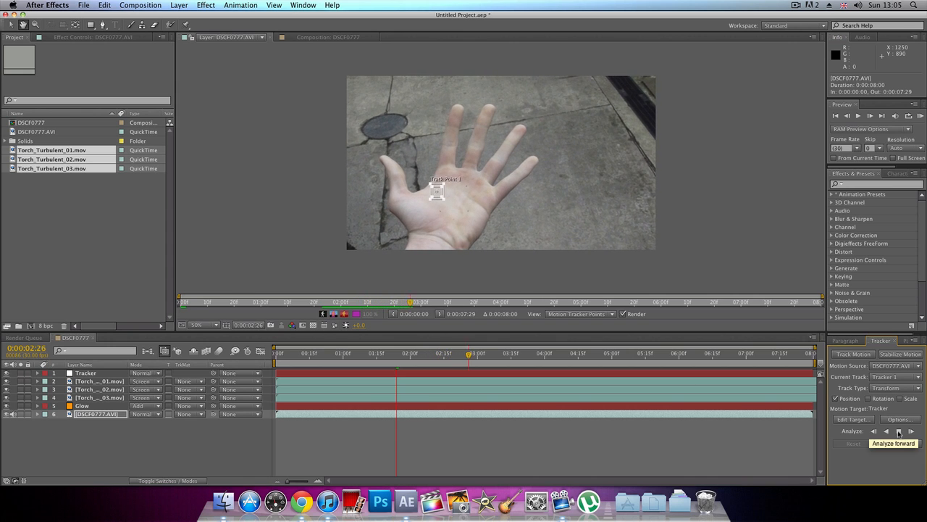
left_click(914, 430)
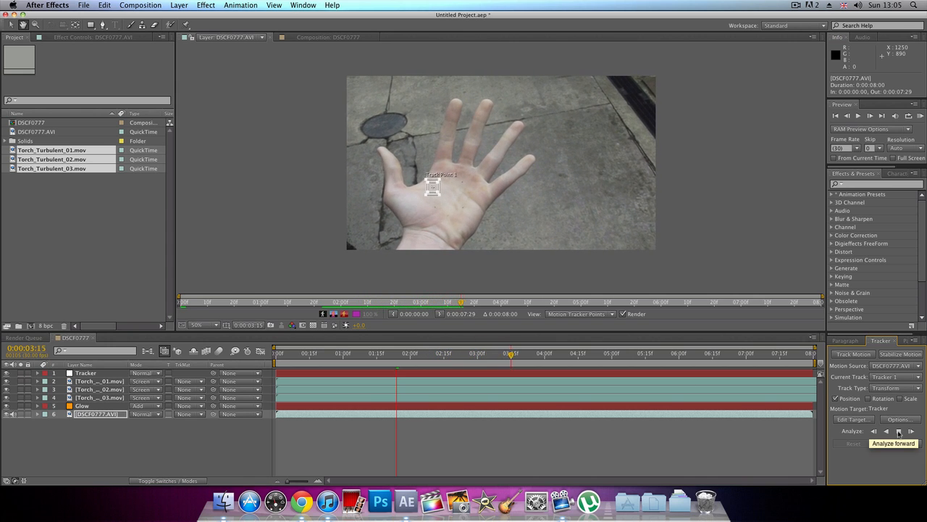
left_click(905, 429)
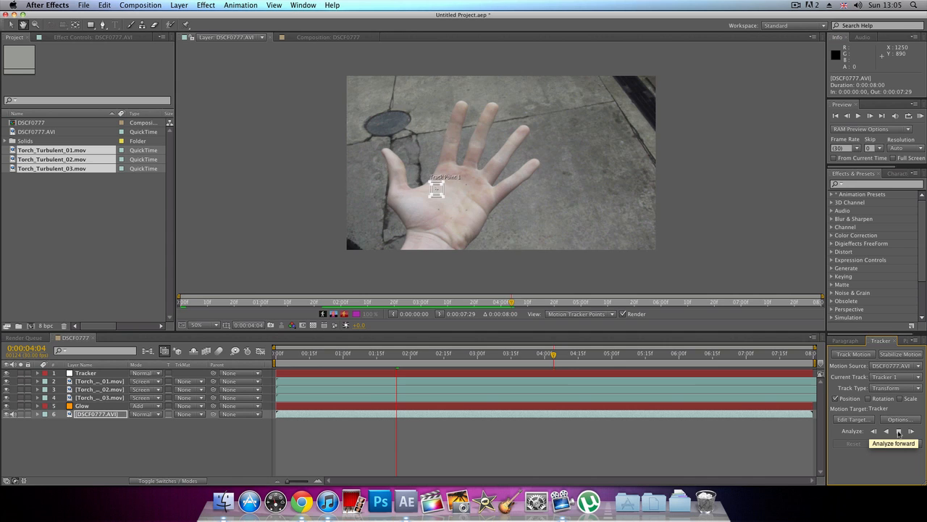
left_click(898, 429)
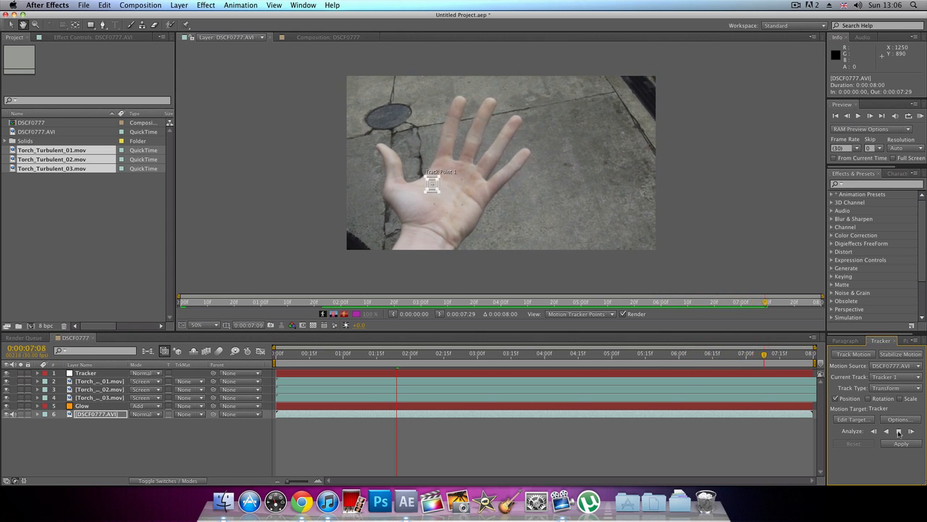
left_click(900, 430)
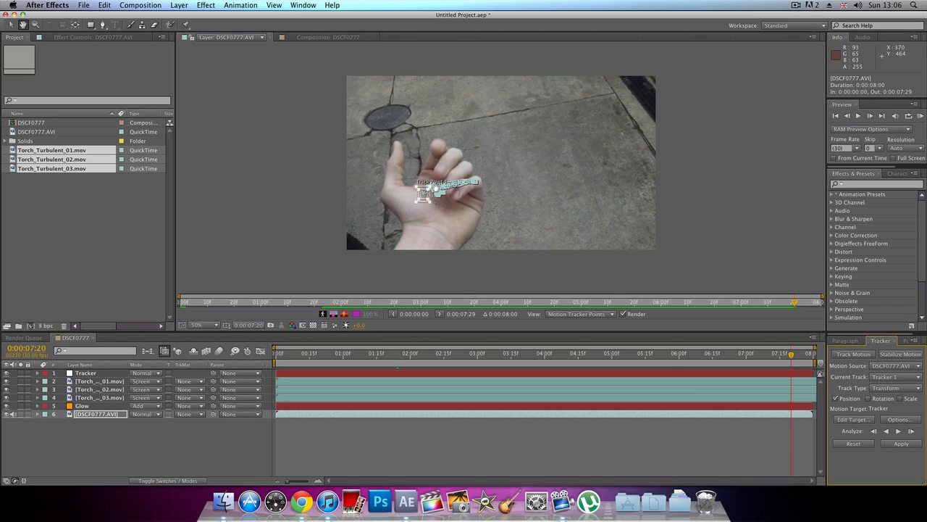
mouse_move(604, 264)
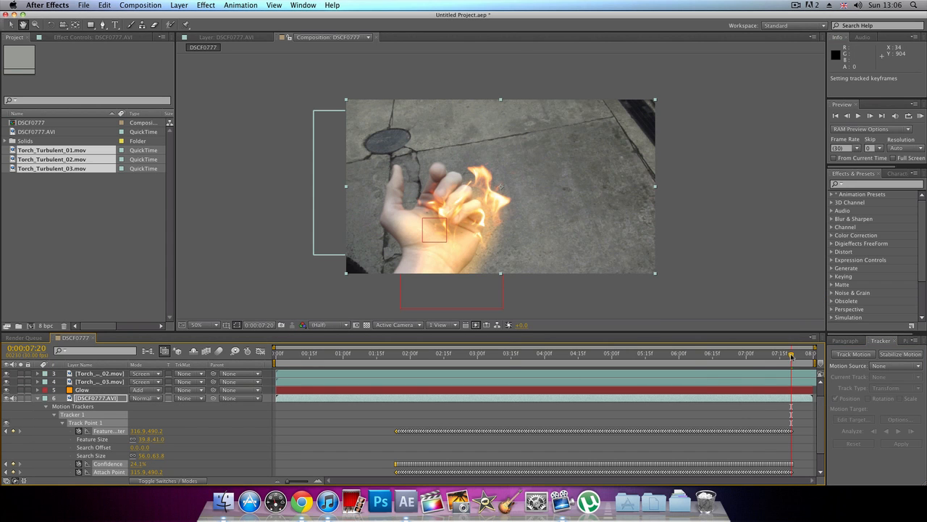
- Select the Glow solid layer, set to Add mode, in the timeline
left_click(394, 353)
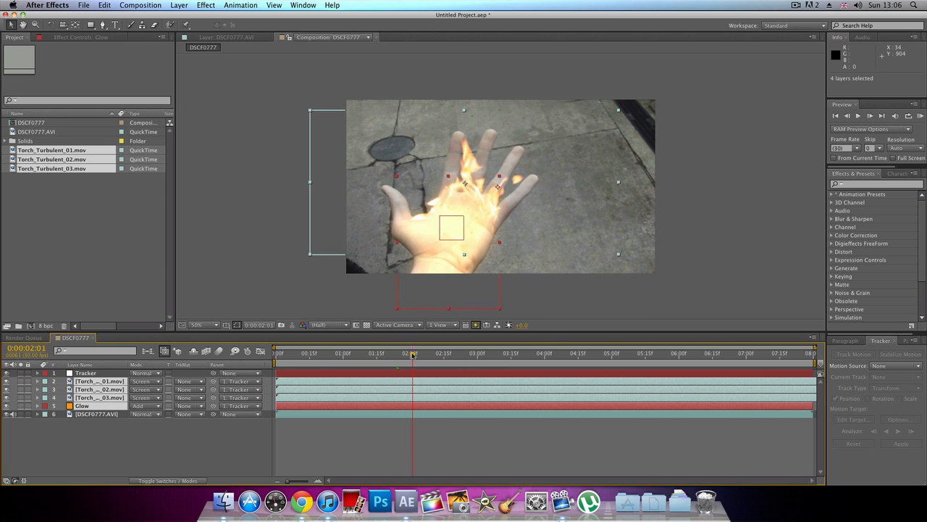
left_click(414, 354)
type("Glow")
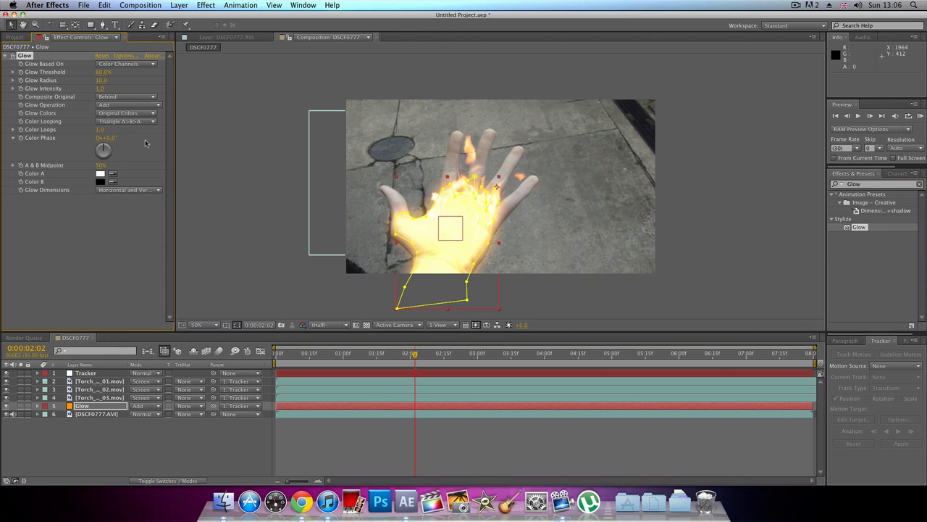
mouse_move(154, 147)
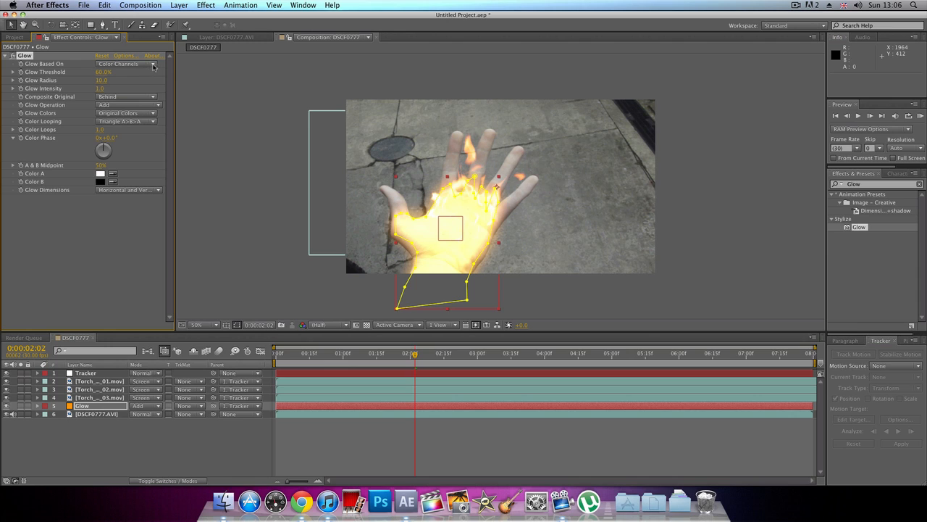
- Base the glow on Alpha Channel with A & B Colors, 95% threshold, and adjust radius
left_click(137, 64)
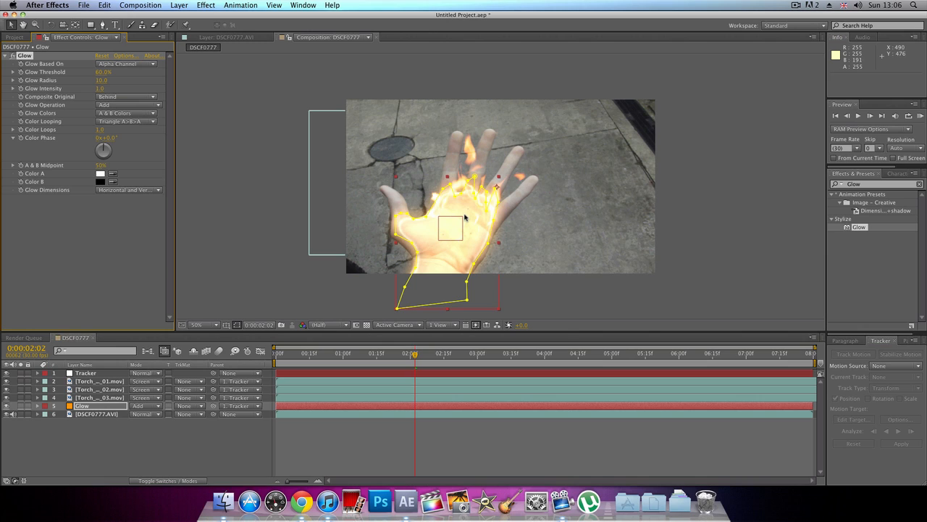
mouse_move(455, 225)
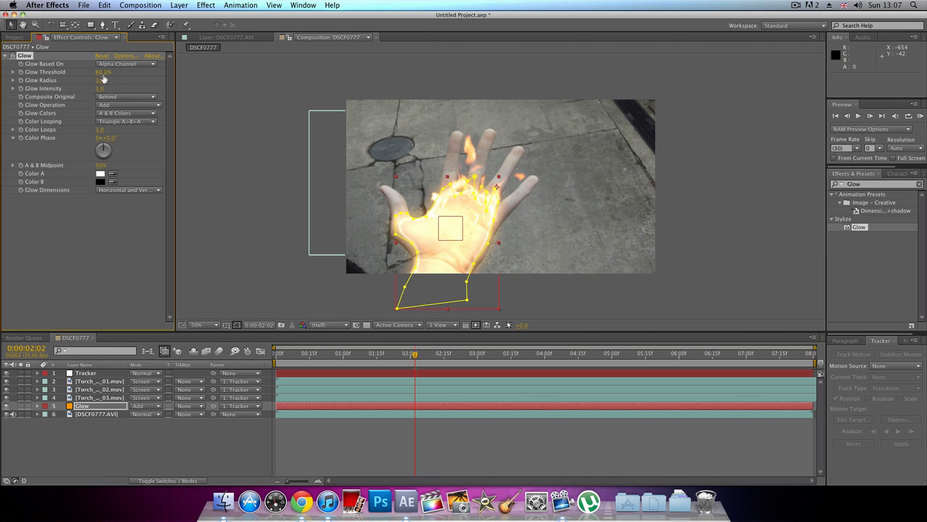
left_click(105, 72)
type("95")
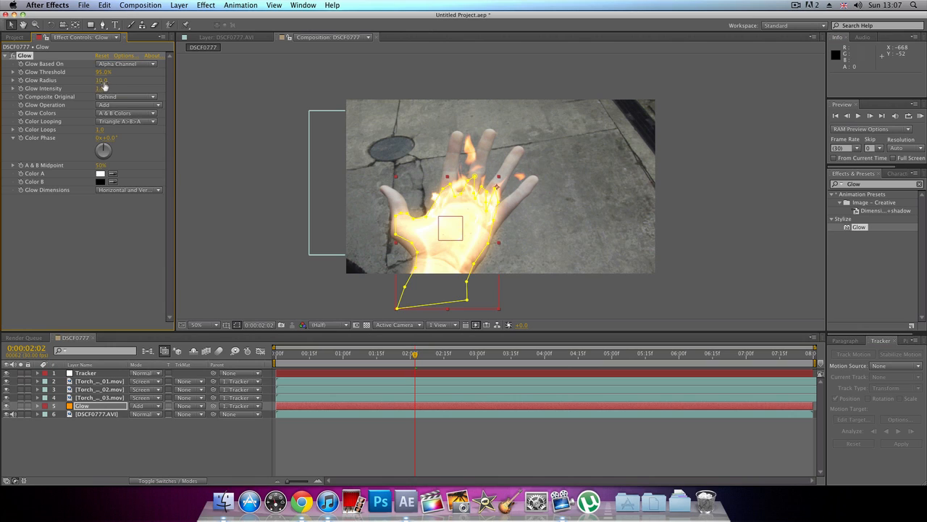
left_click(101, 79)
type("wiggle(10")
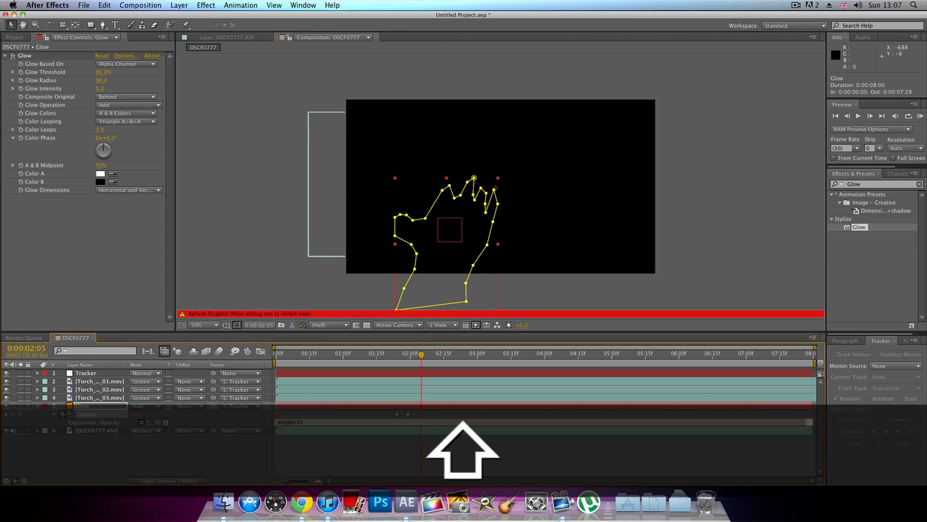
- Finish the wiggle(10,10) opacity expression and scrub several frames to check the flicker
type(",10)")
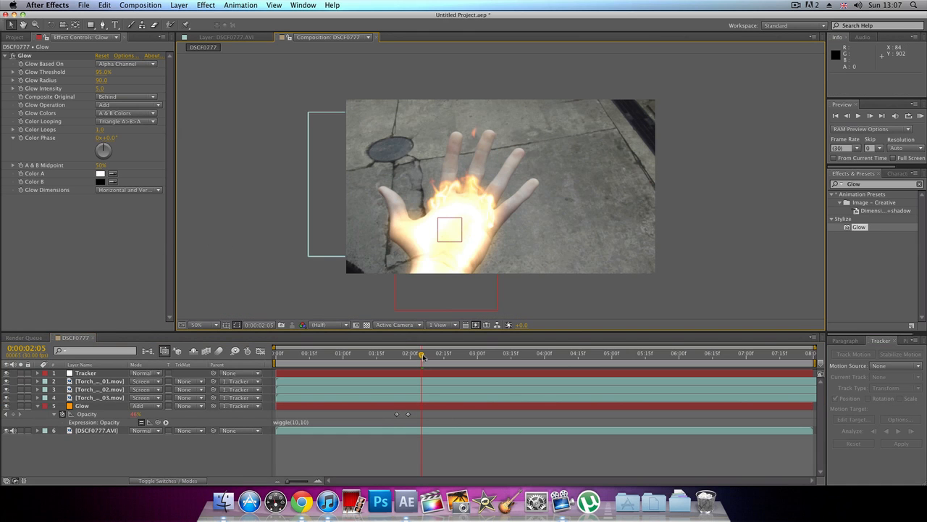
left_click(397, 352)
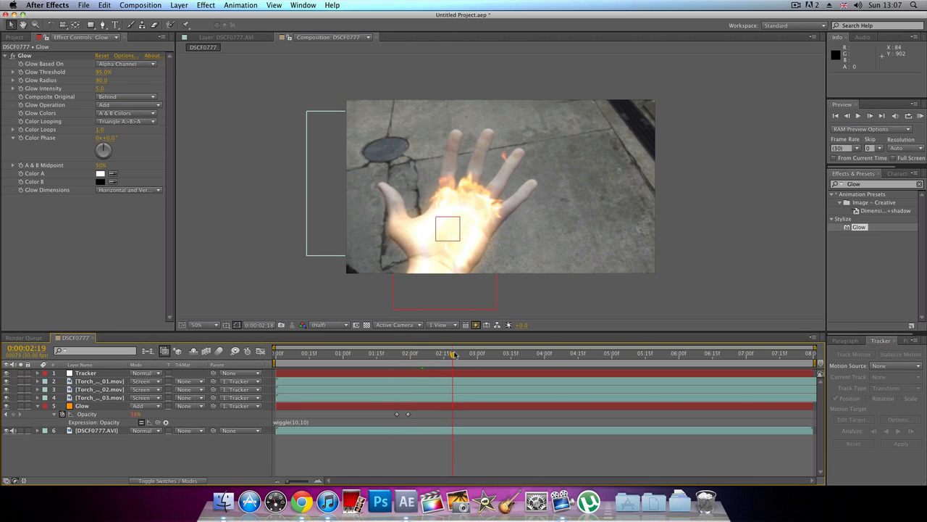
left_click(478, 353)
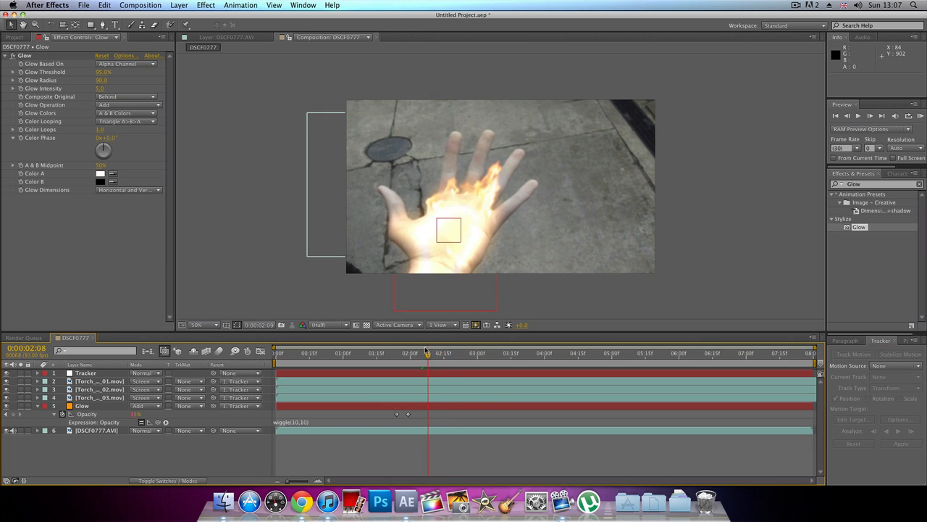
left_click(487, 353)
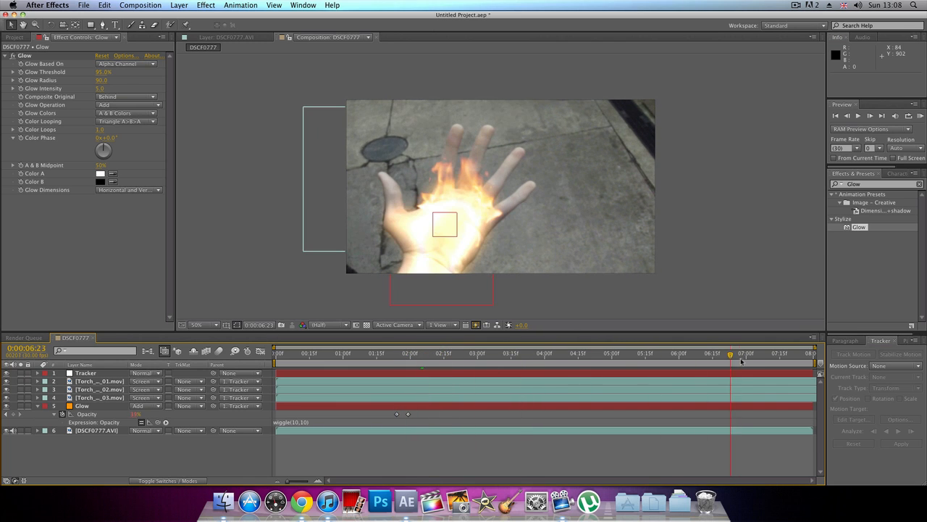
- Scrub near the clip's end to find where the hand starts and finishes closing
left_click(775, 360)
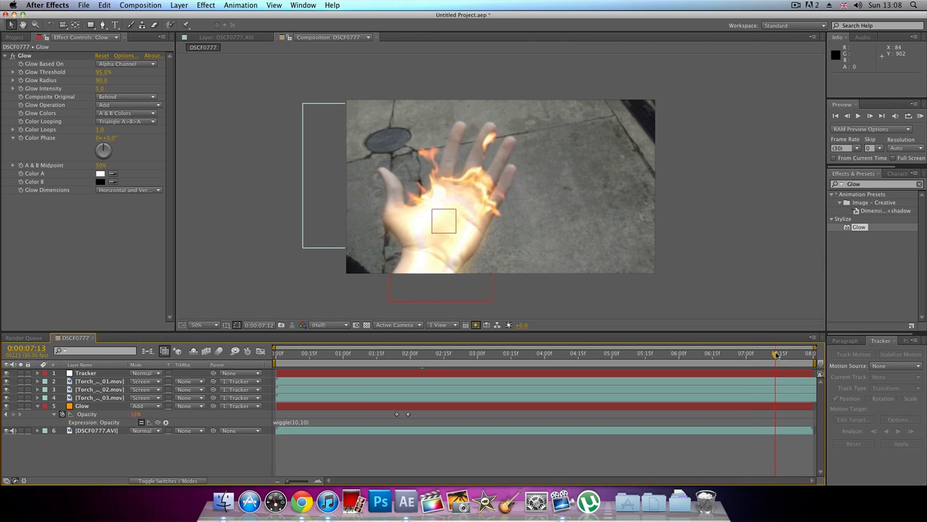
left_click_drag(775, 354, 793, 354)
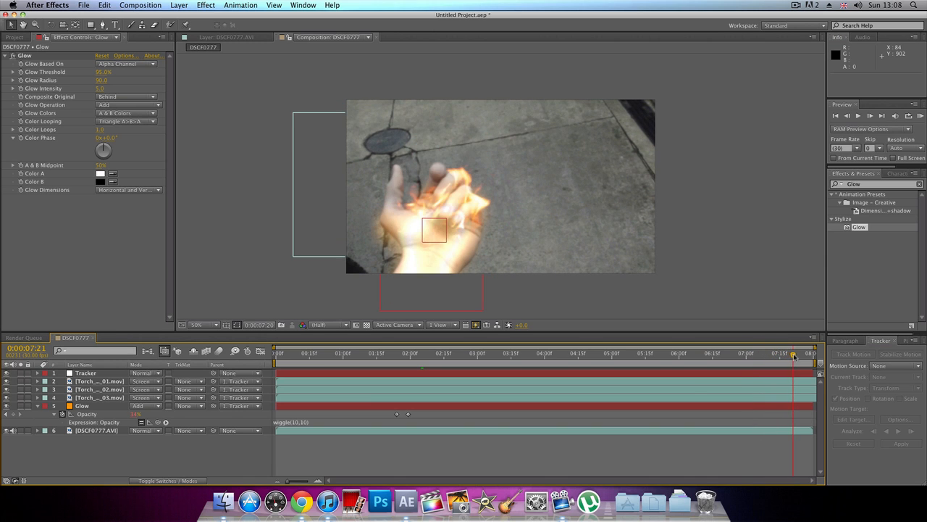
left_click_drag(793, 355, 767, 355)
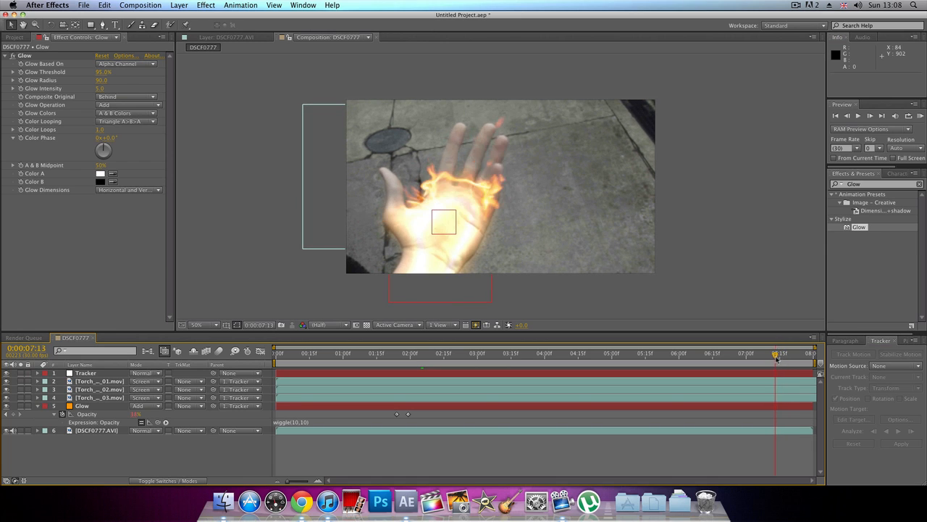
left_click_drag(775, 353, 760, 352)
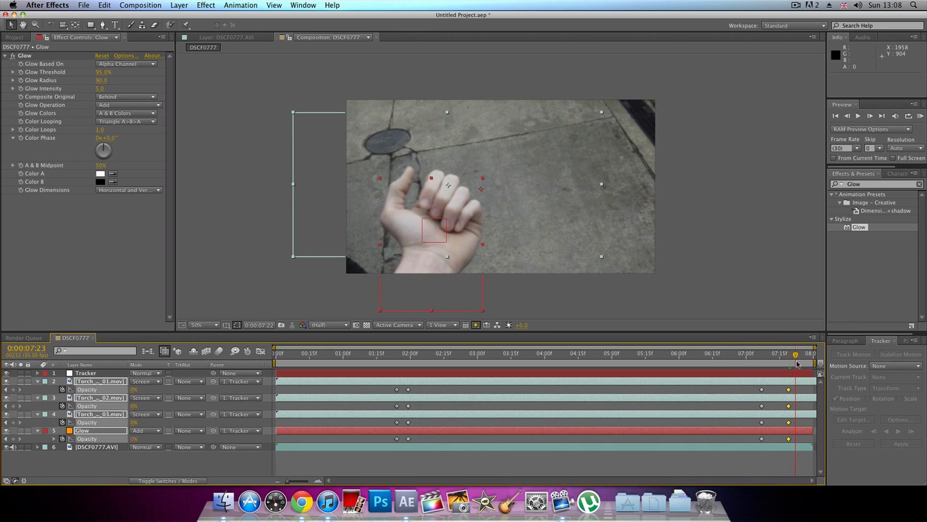
- Move the fade-out opacity keyframe to around 7:11, then select all opacity keyframes
left_click(799, 364)
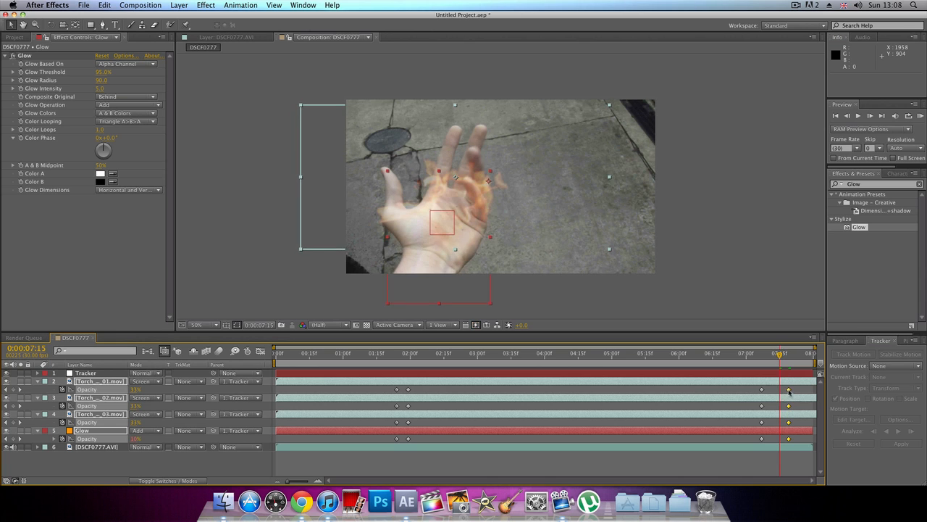
left_click(768, 352)
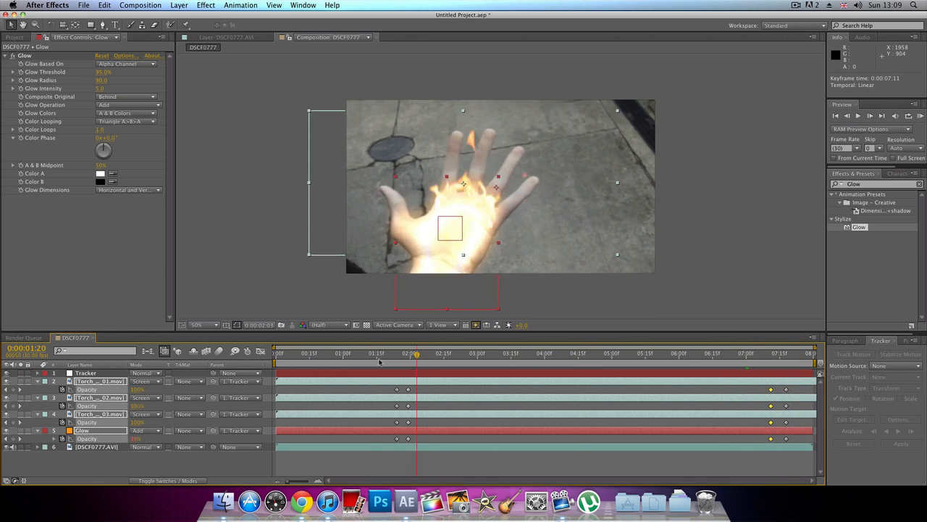
left_click(274, 362)
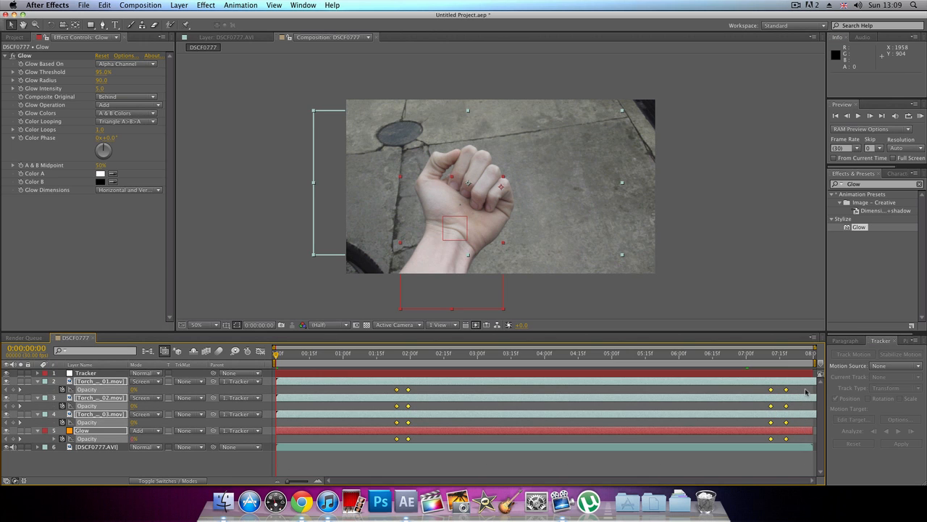
- Apply Easy Ease (F9) to all opacity keyframes and scrub to check the fades
key("F9")
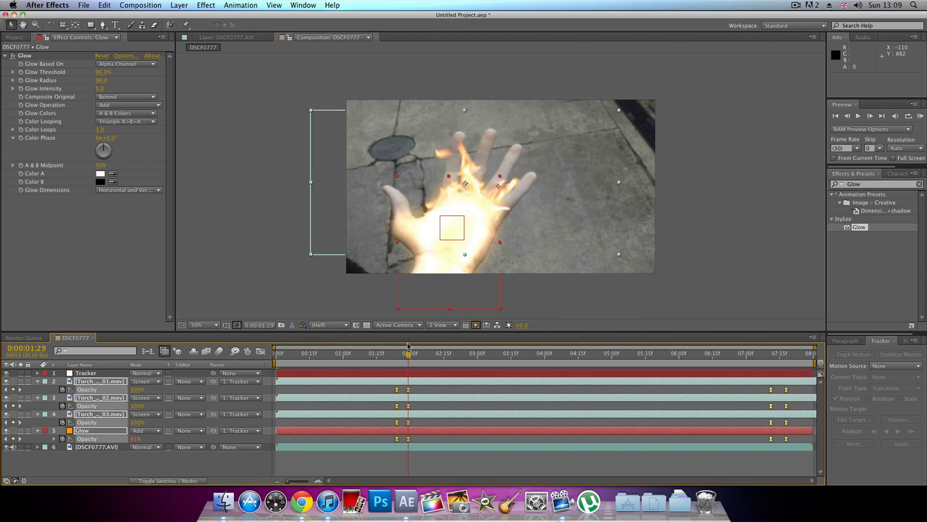
left_click(409, 351)
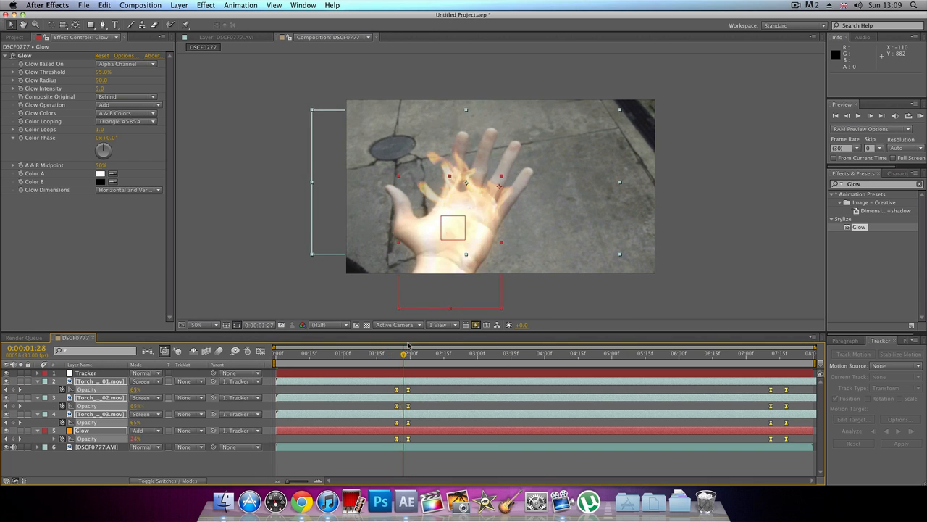
left_click(777, 357)
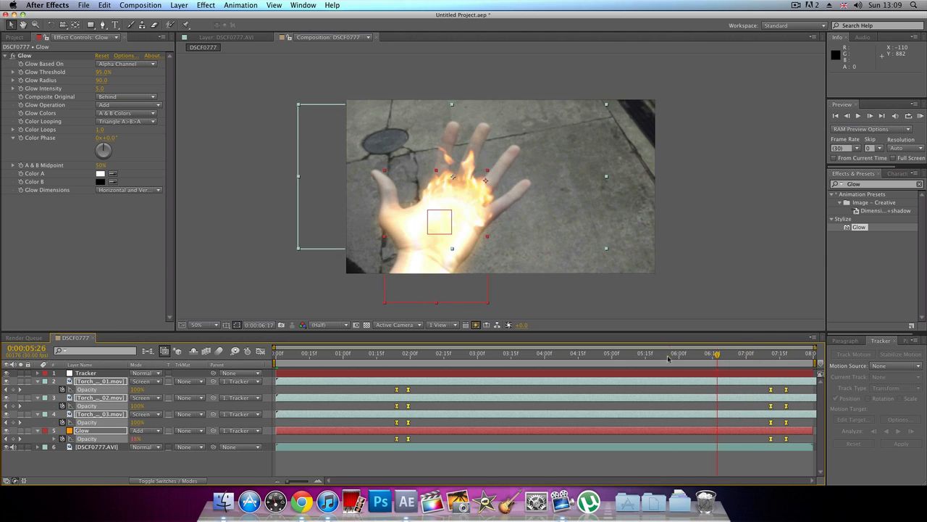
left_click(382, 353)
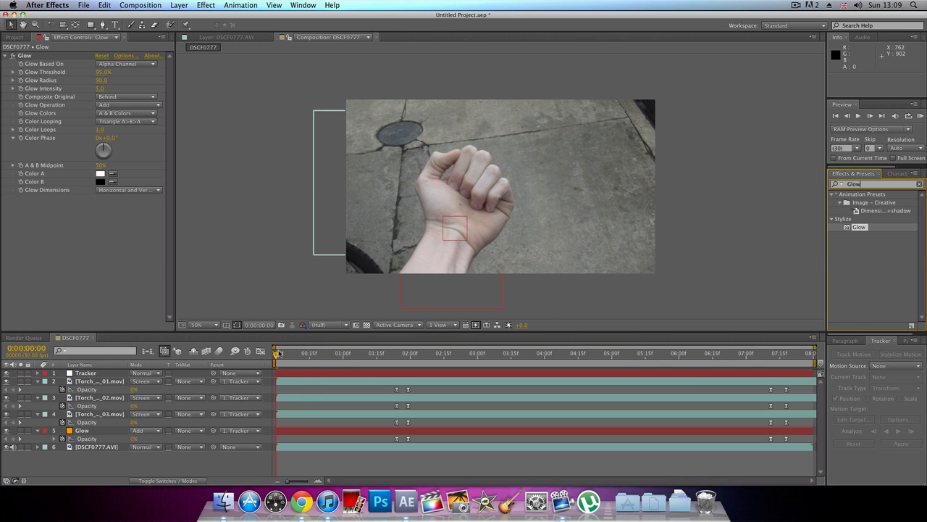
left_click(405, 353)
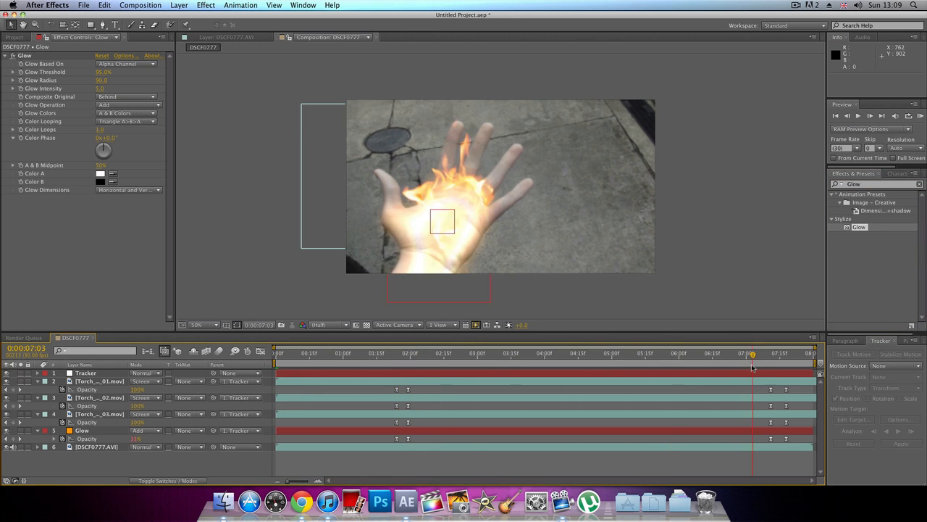
left_click_drag(753, 353, 684, 352)
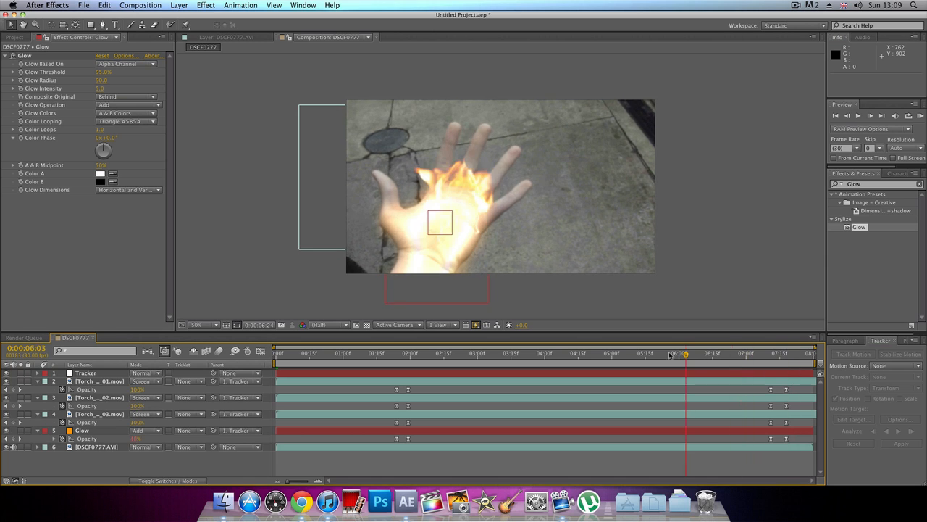
left_click(483, 353)
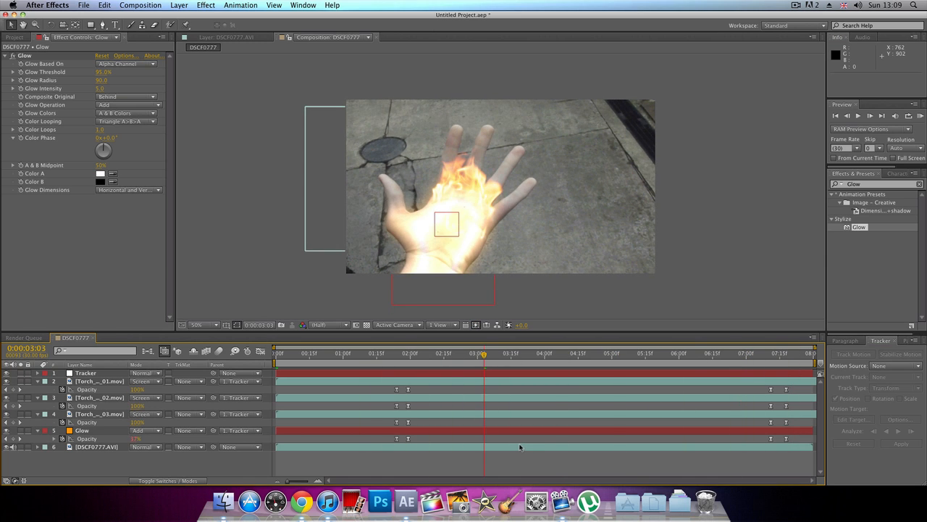
mouse_move(518, 438)
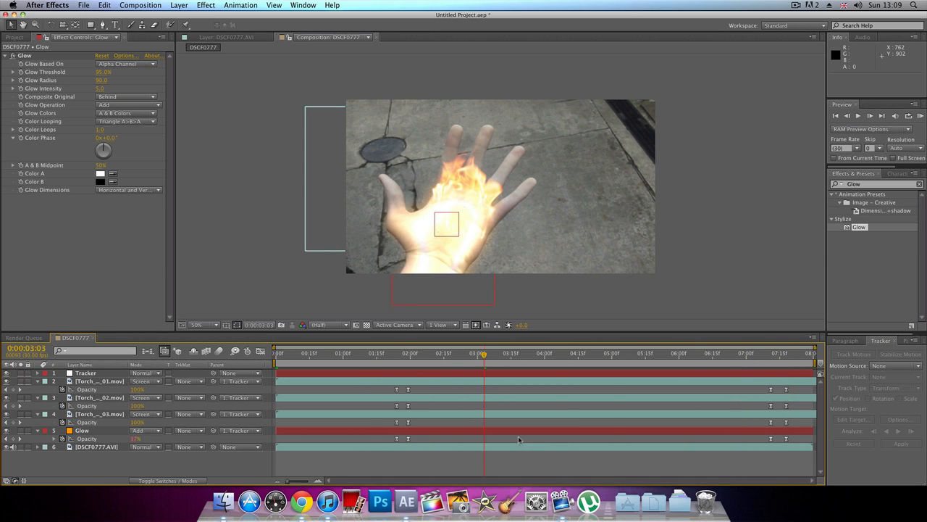